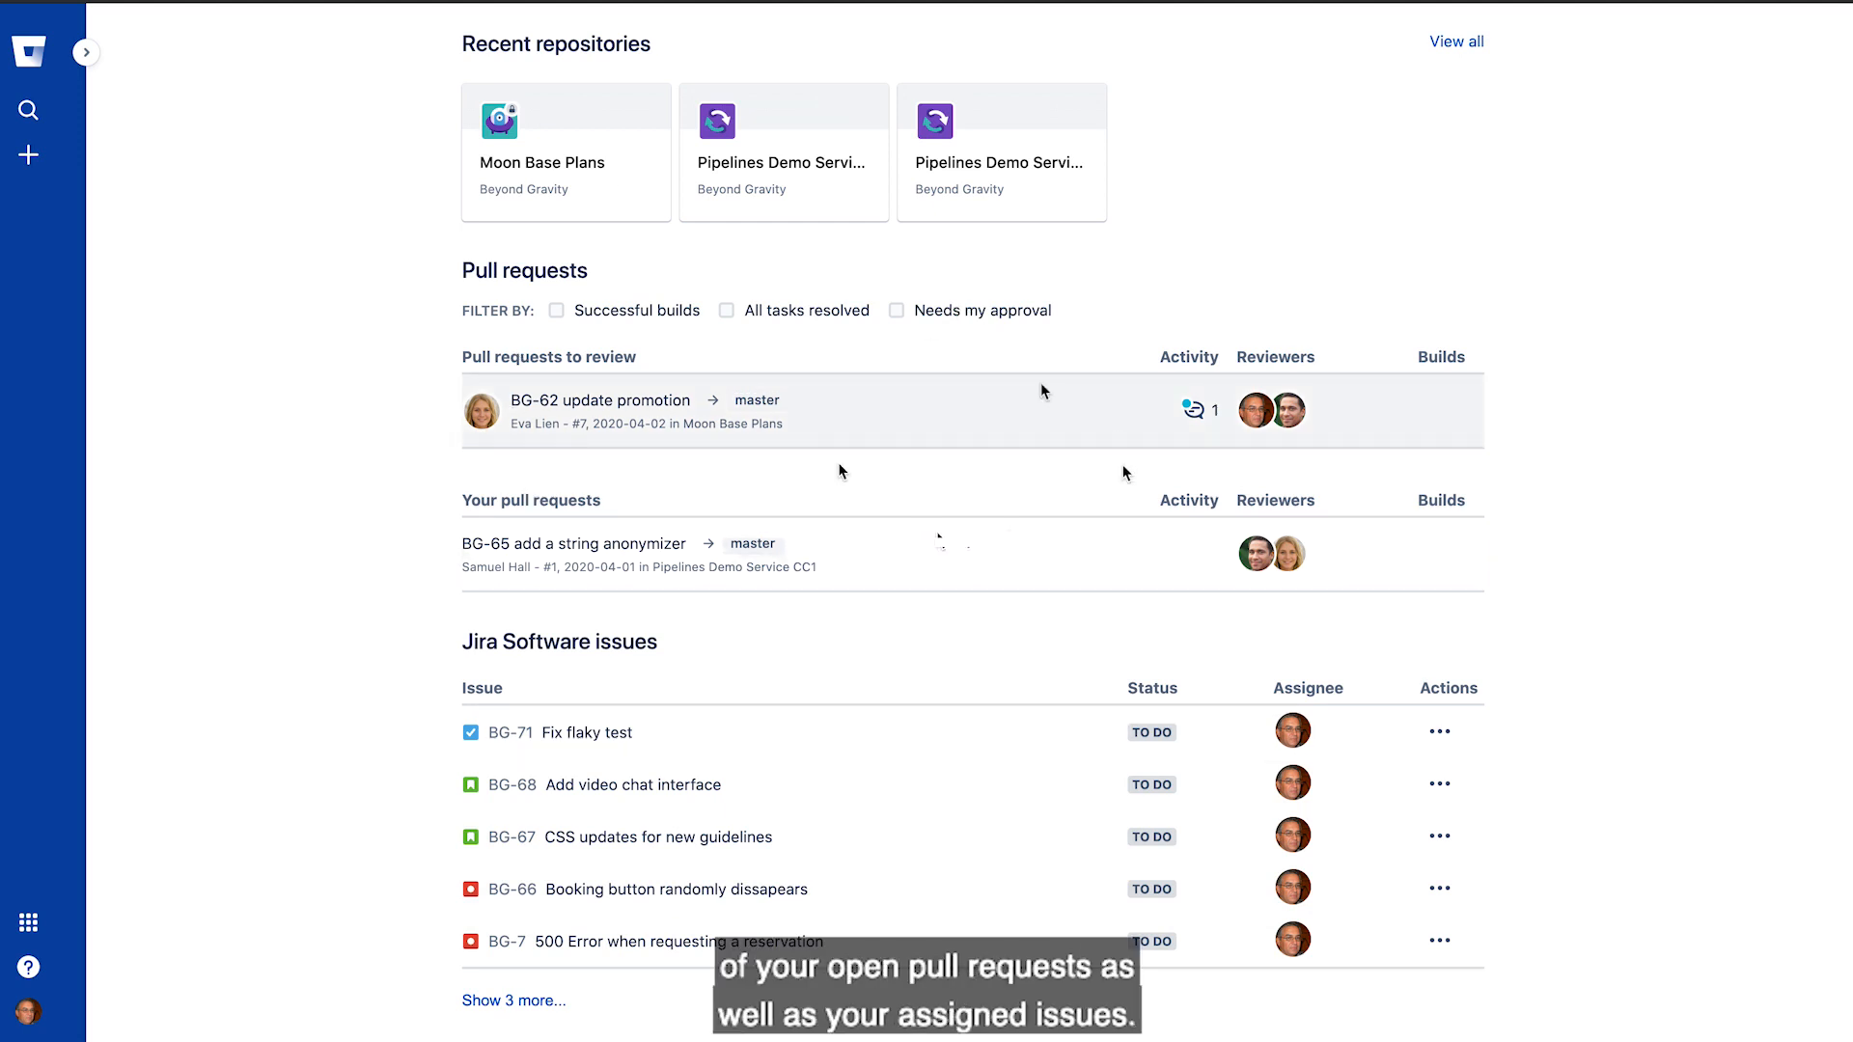
{"action": "mouse_move", "coordinate": [948, 588]}
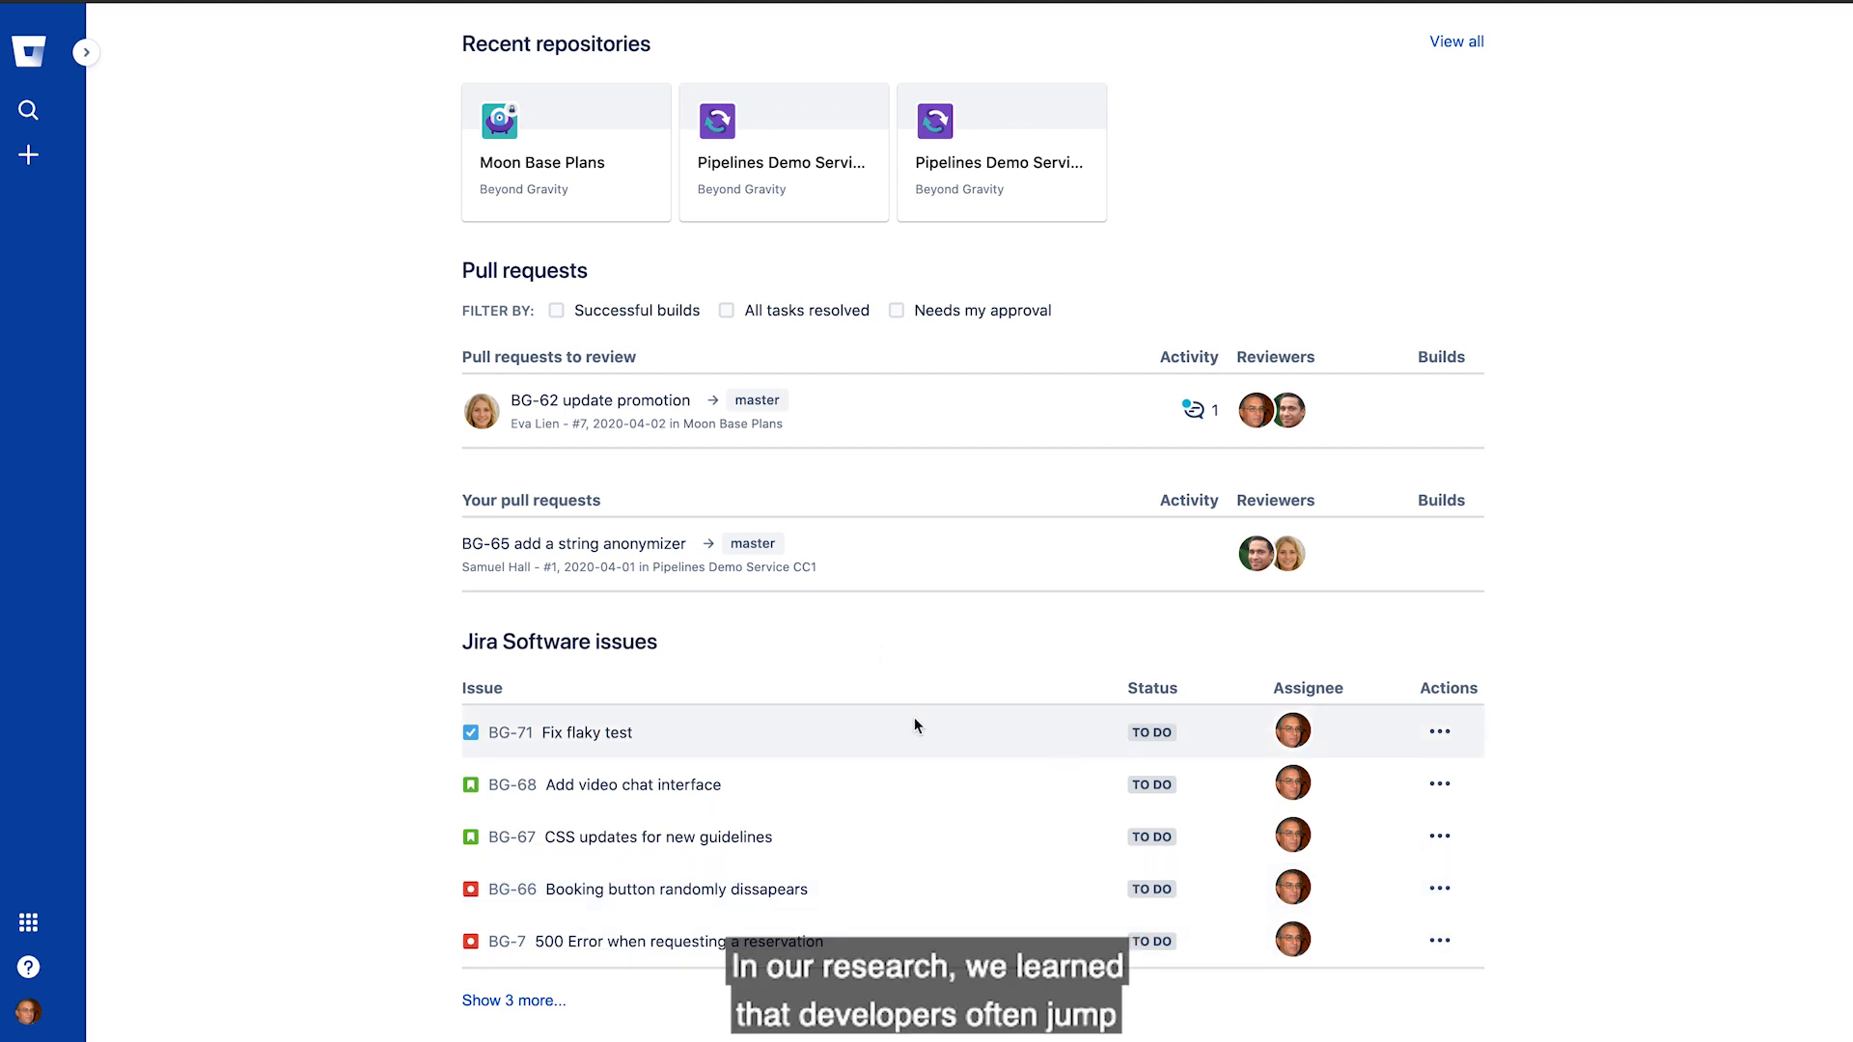
{"action": "mouse_move", "coordinate": [986, 548]}
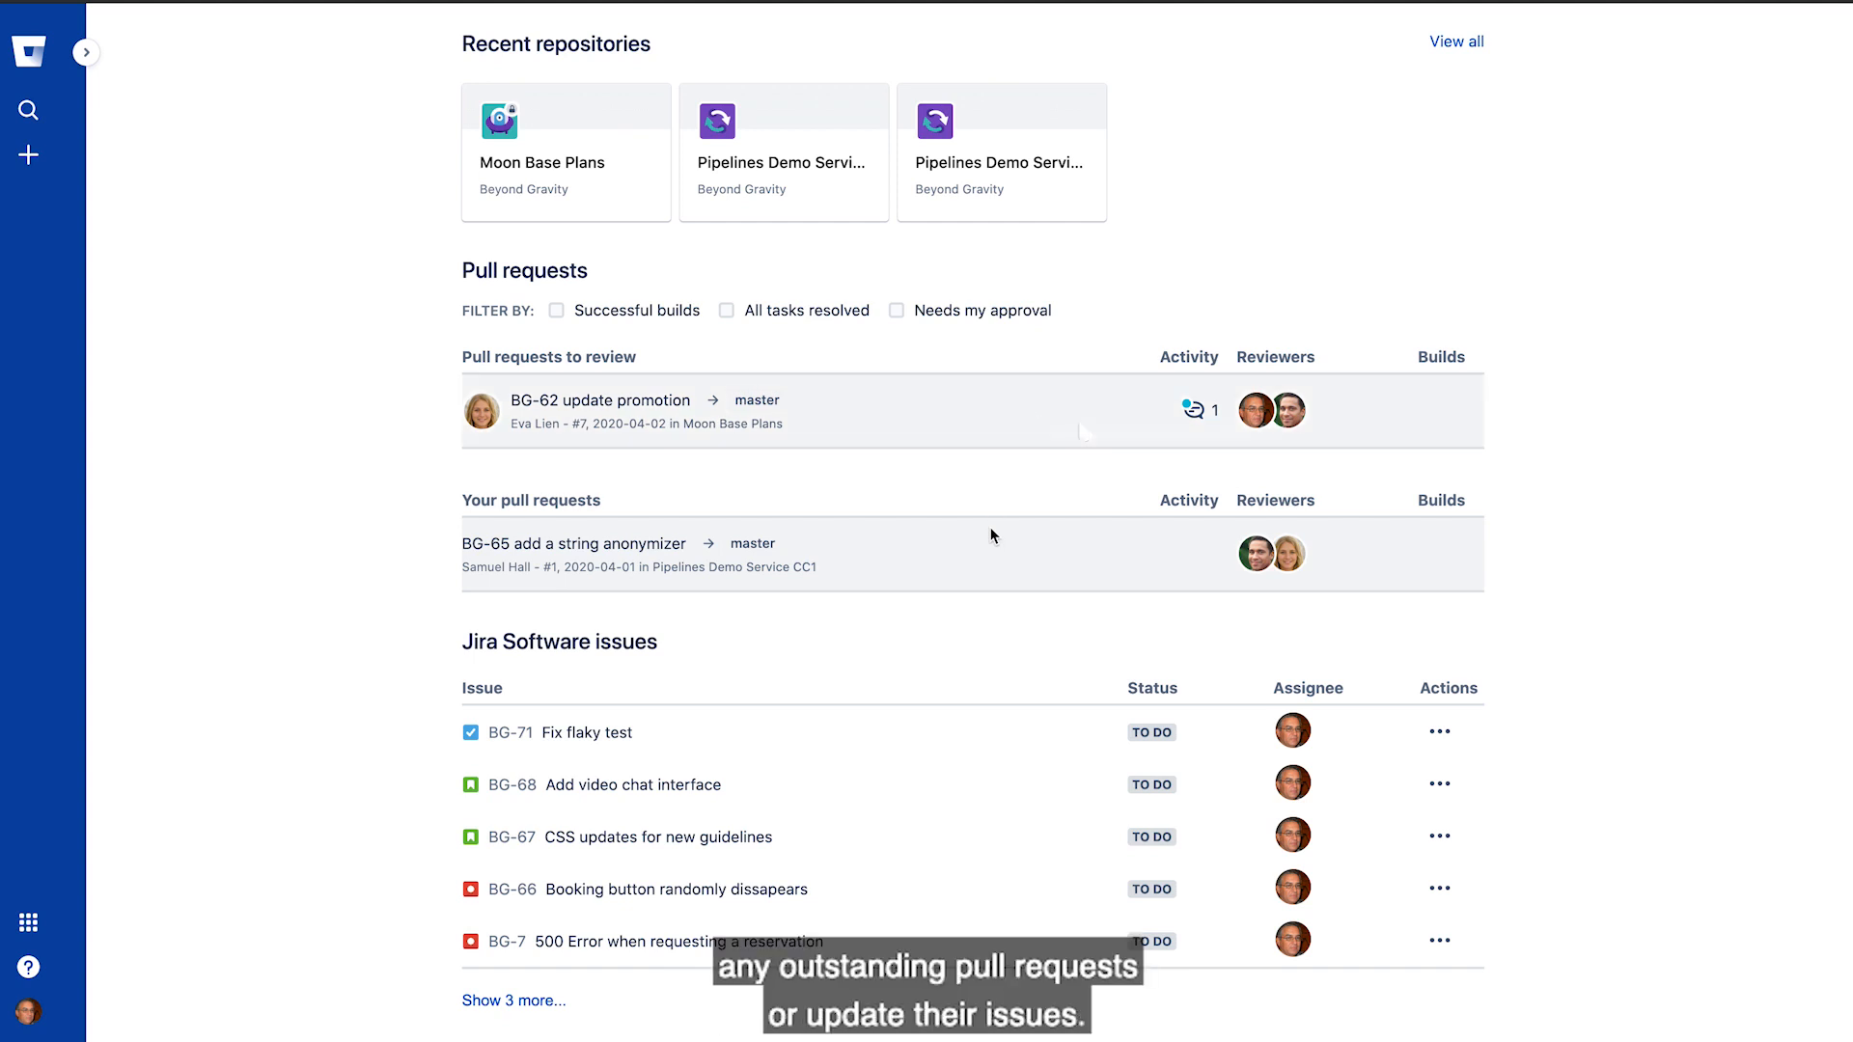
{"action": "mouse_move", "coordinate": [942, 732]}
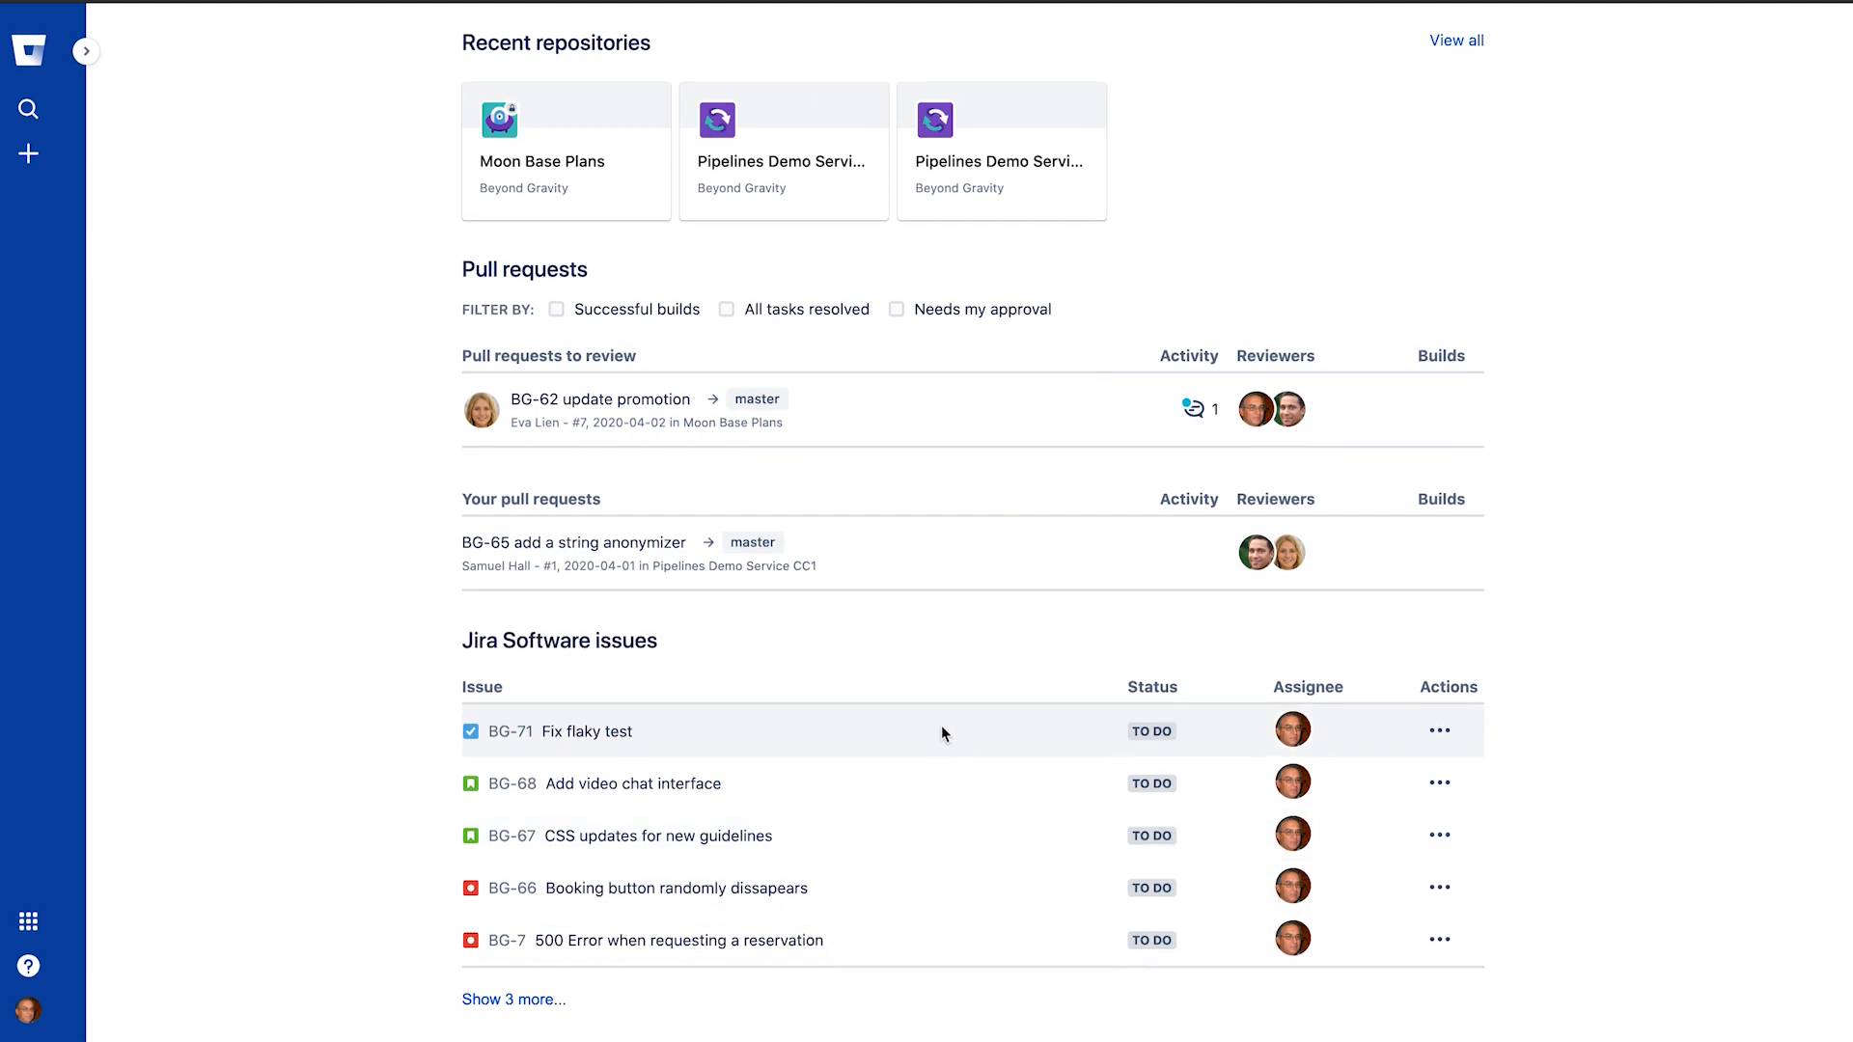
{"action": "mouse_move", "coordinate": [973, 815]}
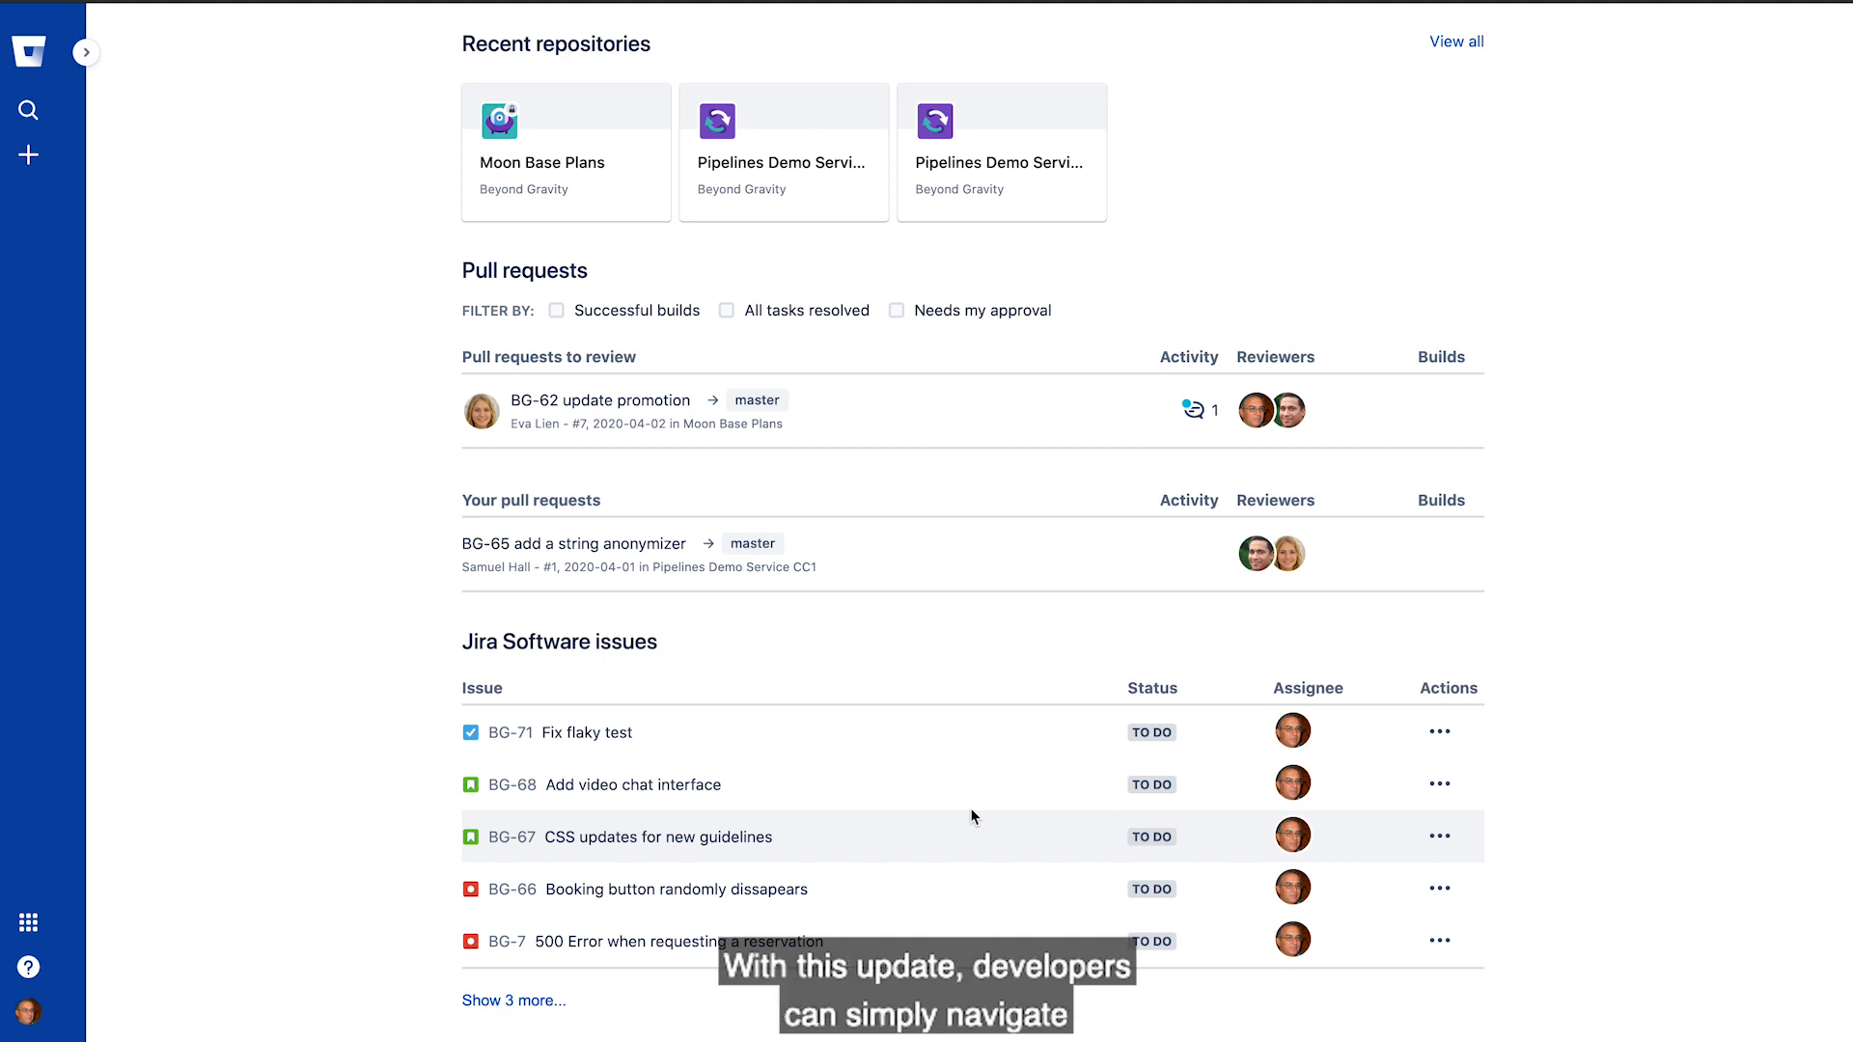
{"action": "mouse_move", "coordinate": [1002, 783]}
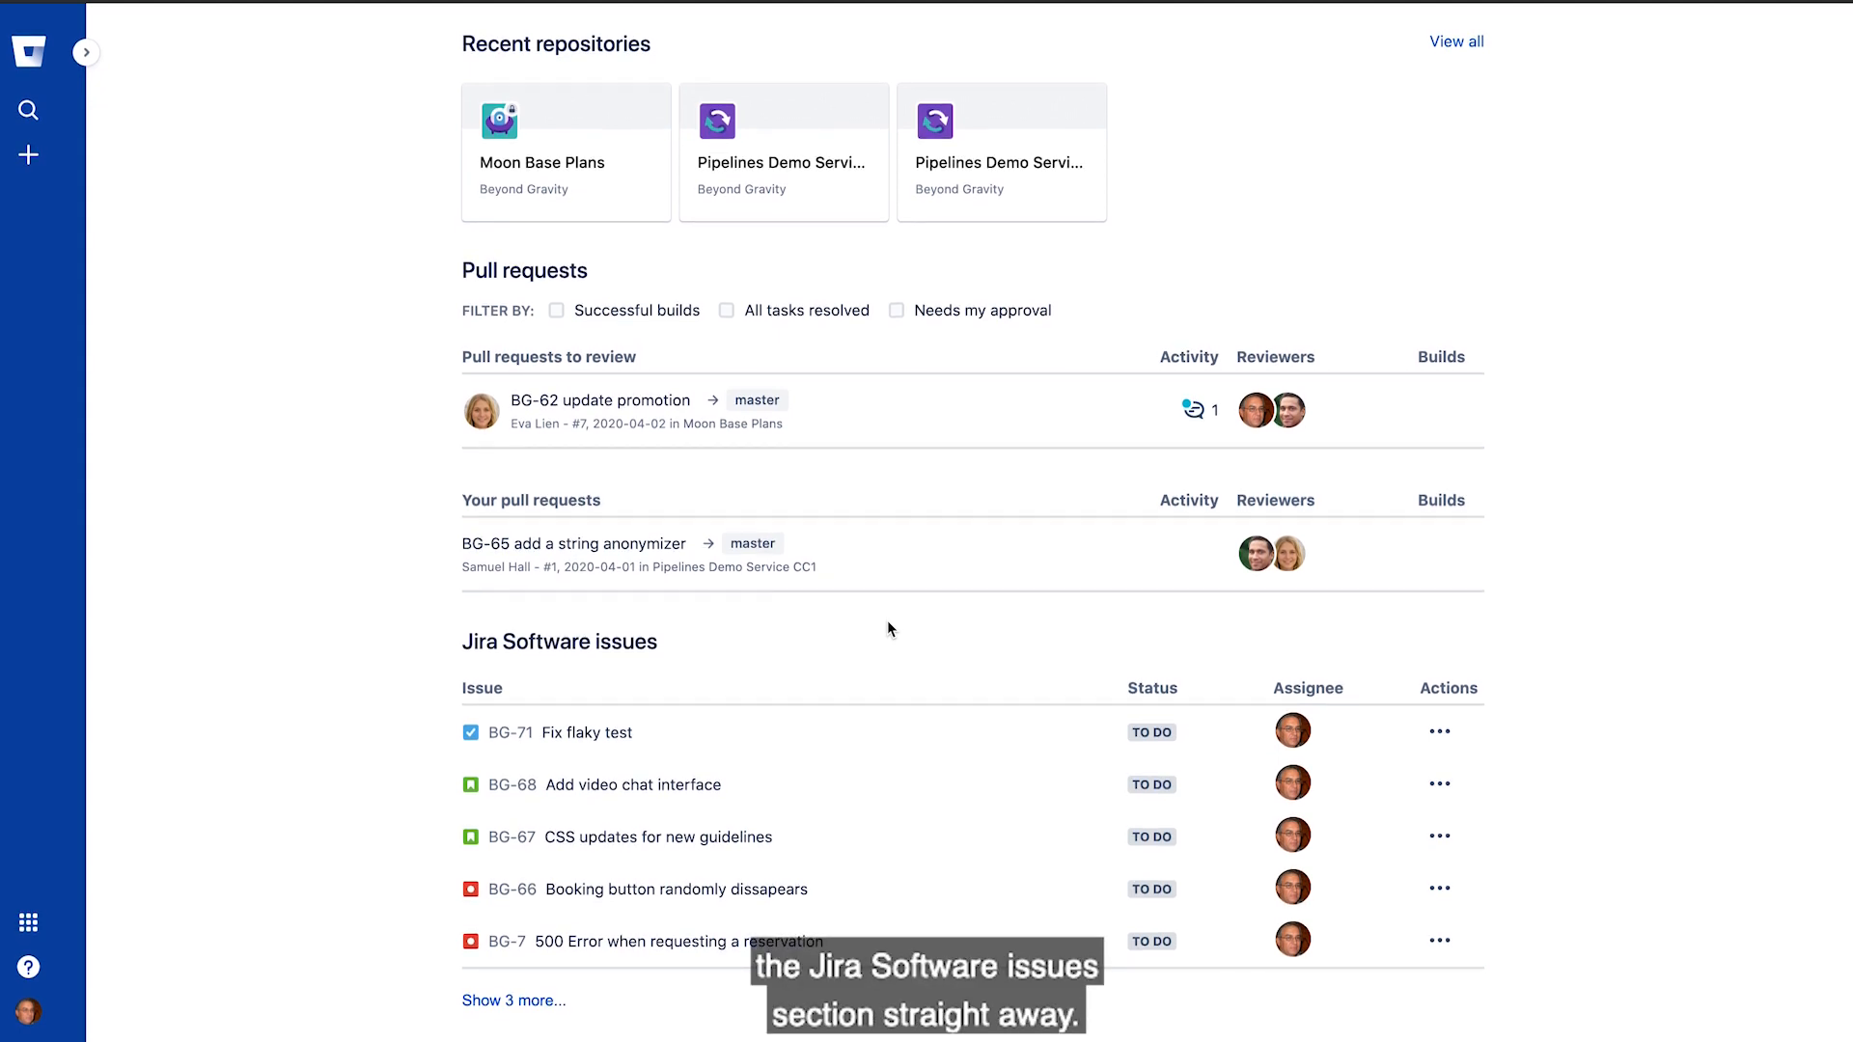
{"action": "mouse_move", "coordinate": [799, 731]}
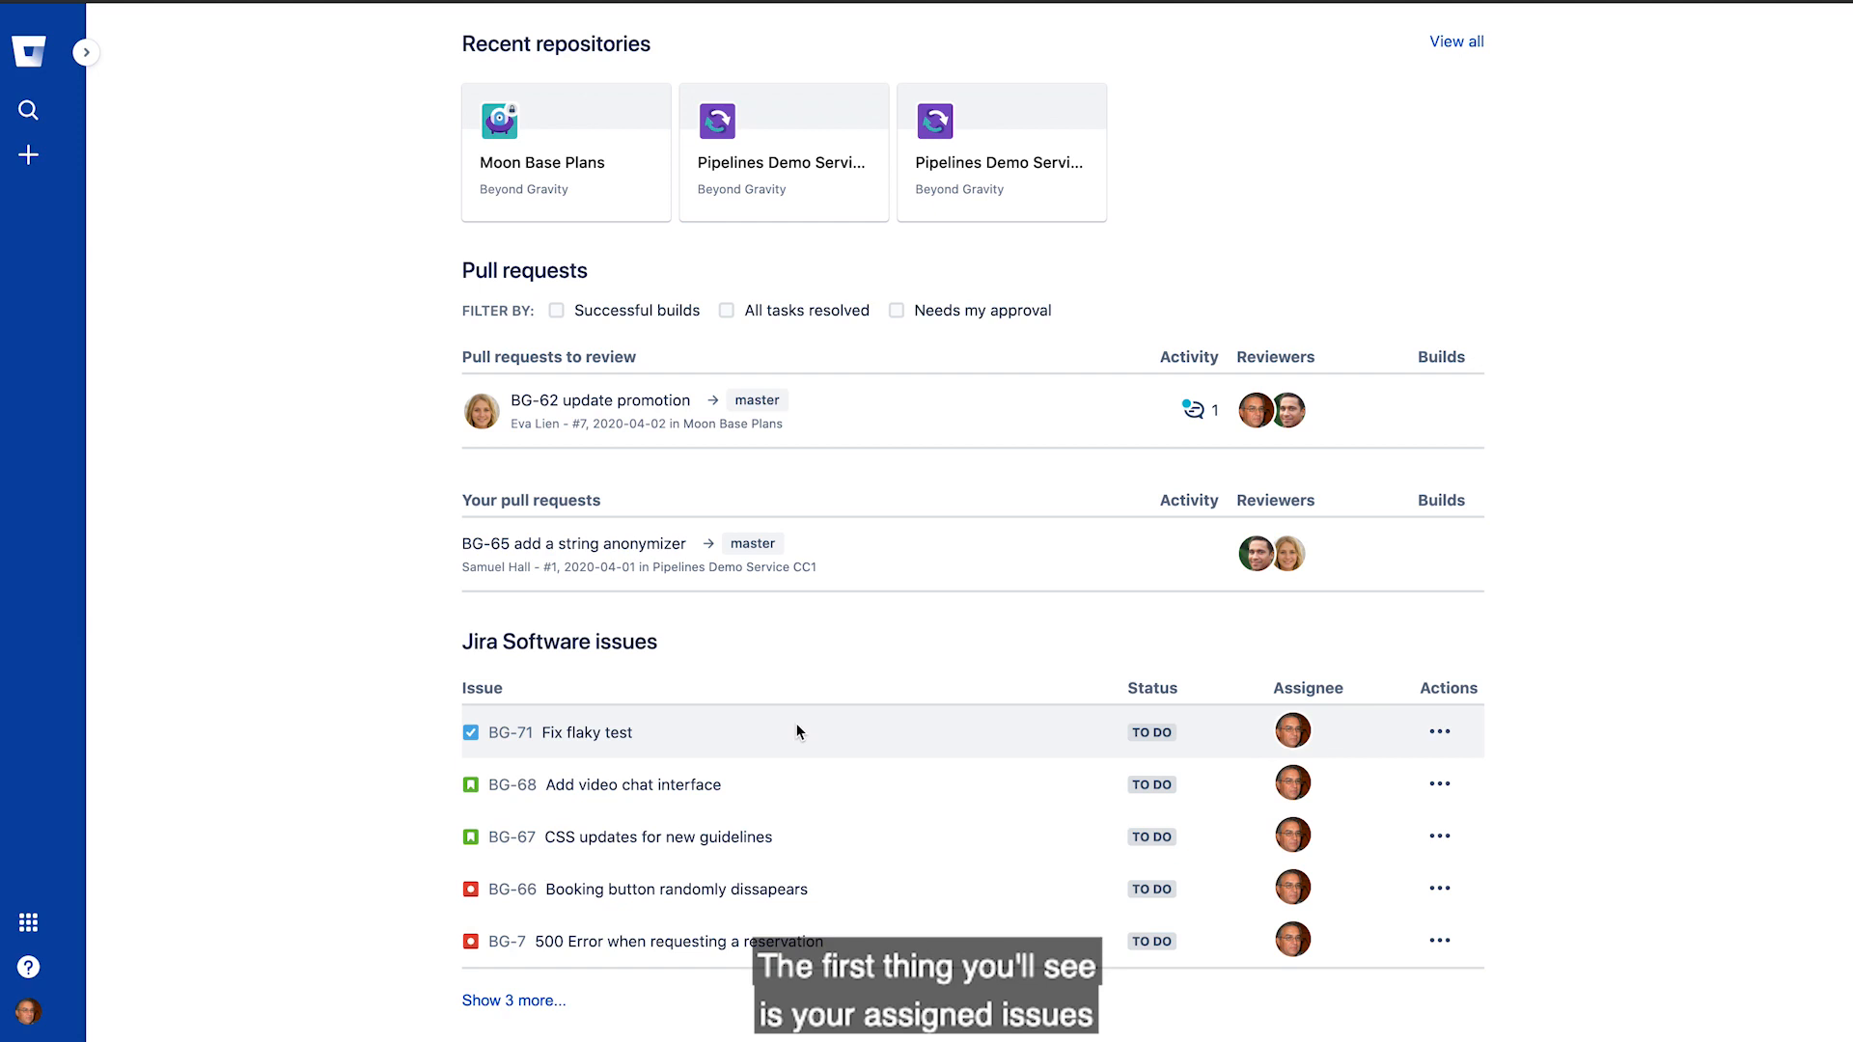
{"action": "mouse_move", "coordinate": [860, 883]}
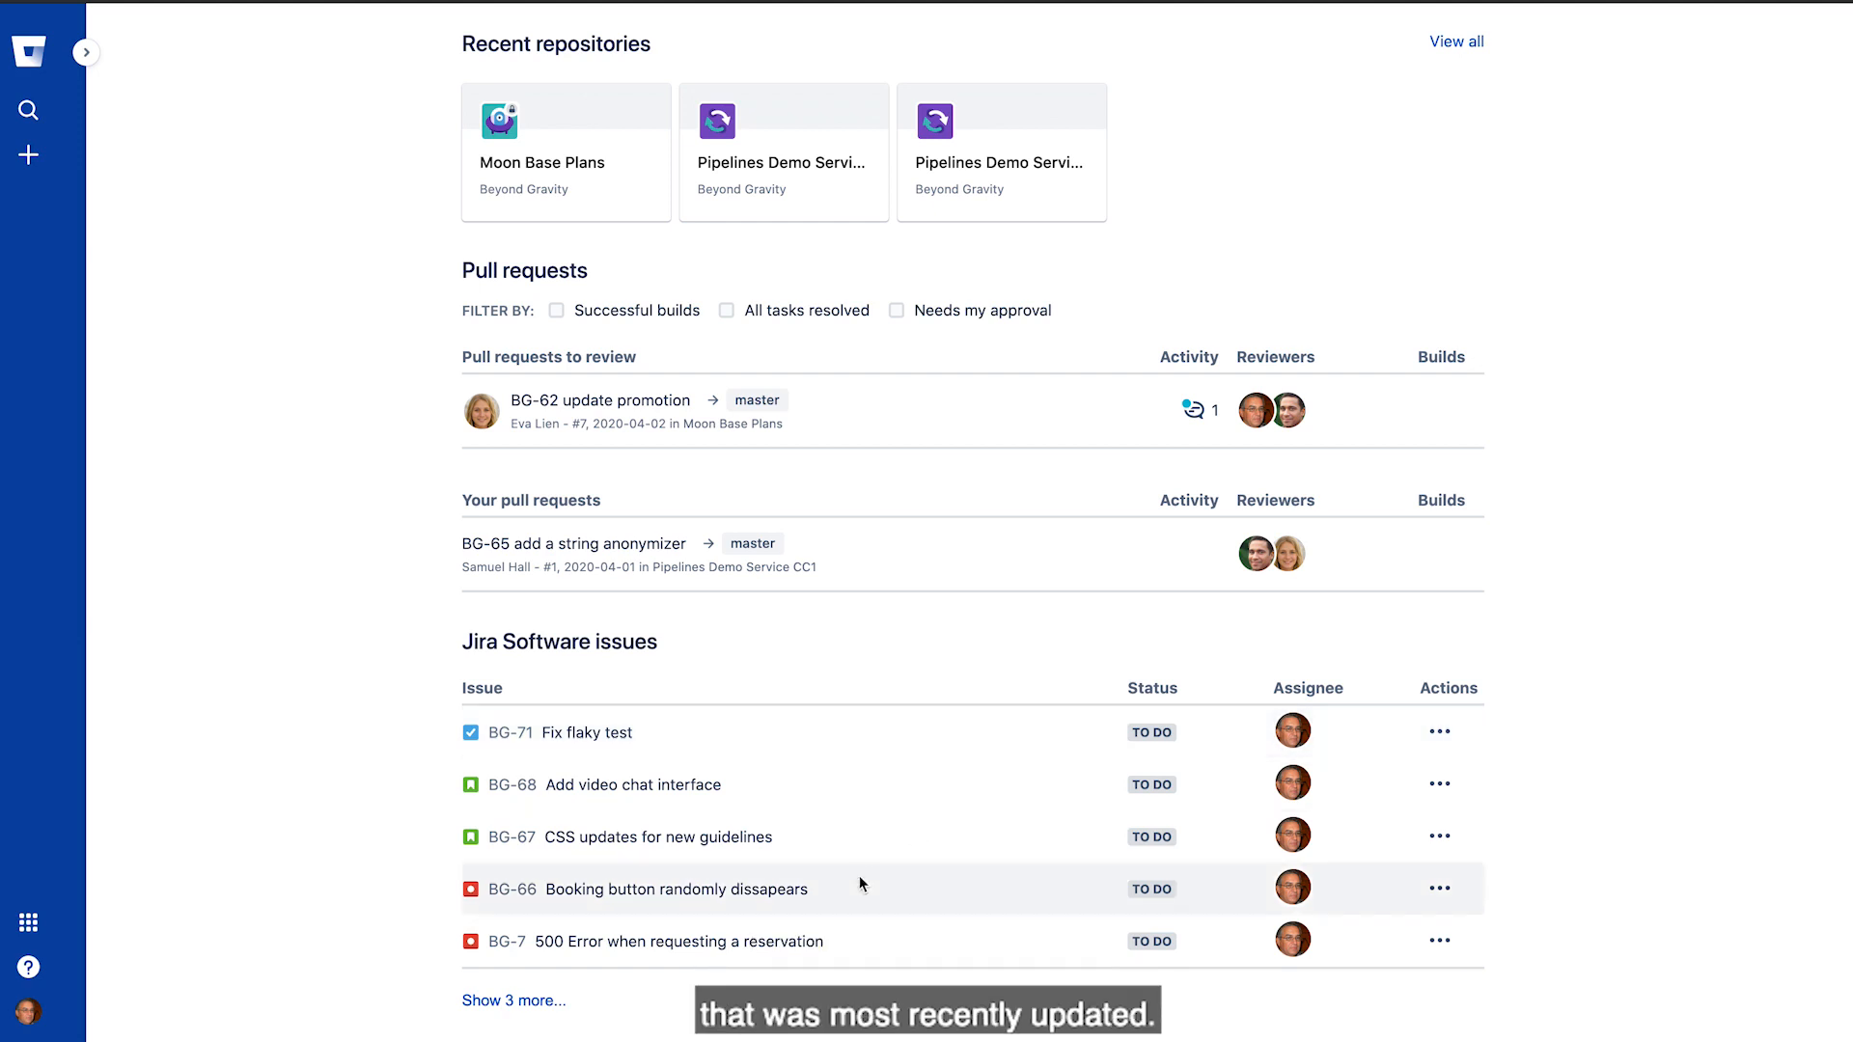
{"action": "mouse_move", "coordinate": [888, 890]}
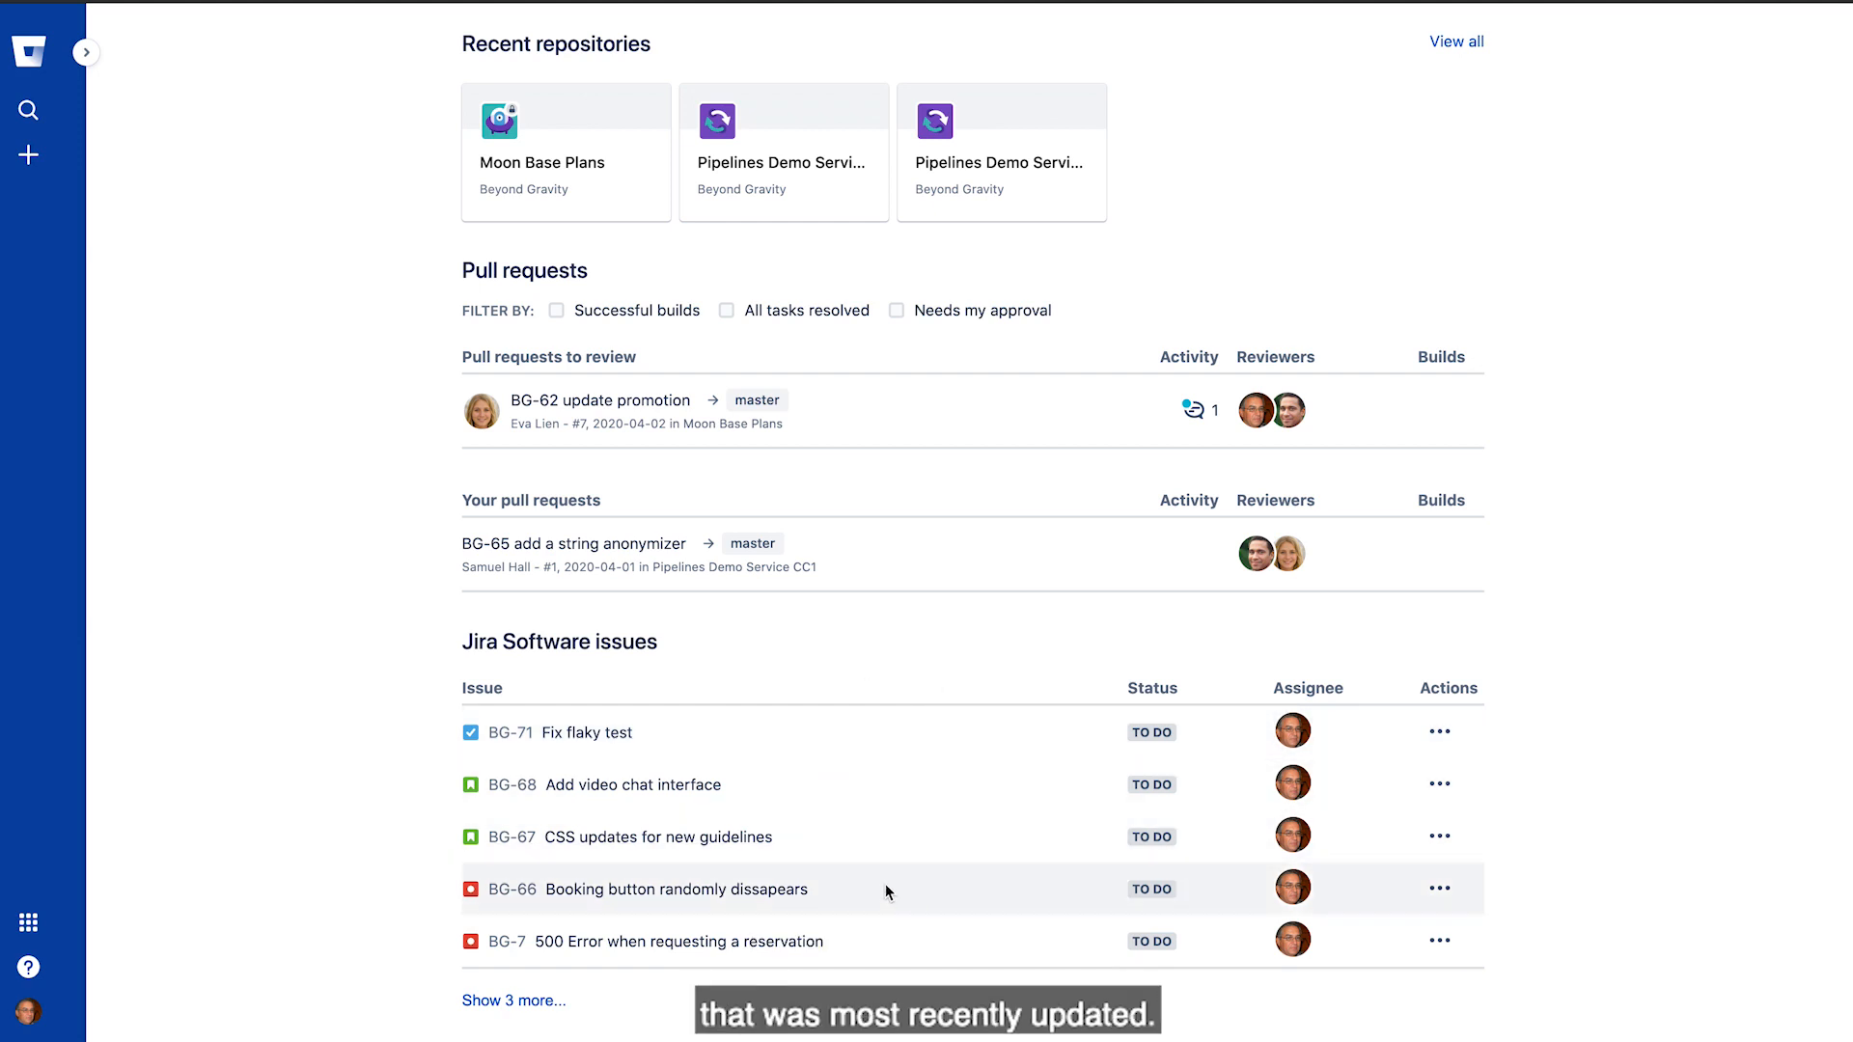
{"action": "mouse_move", "coordinate": [556, 738]}
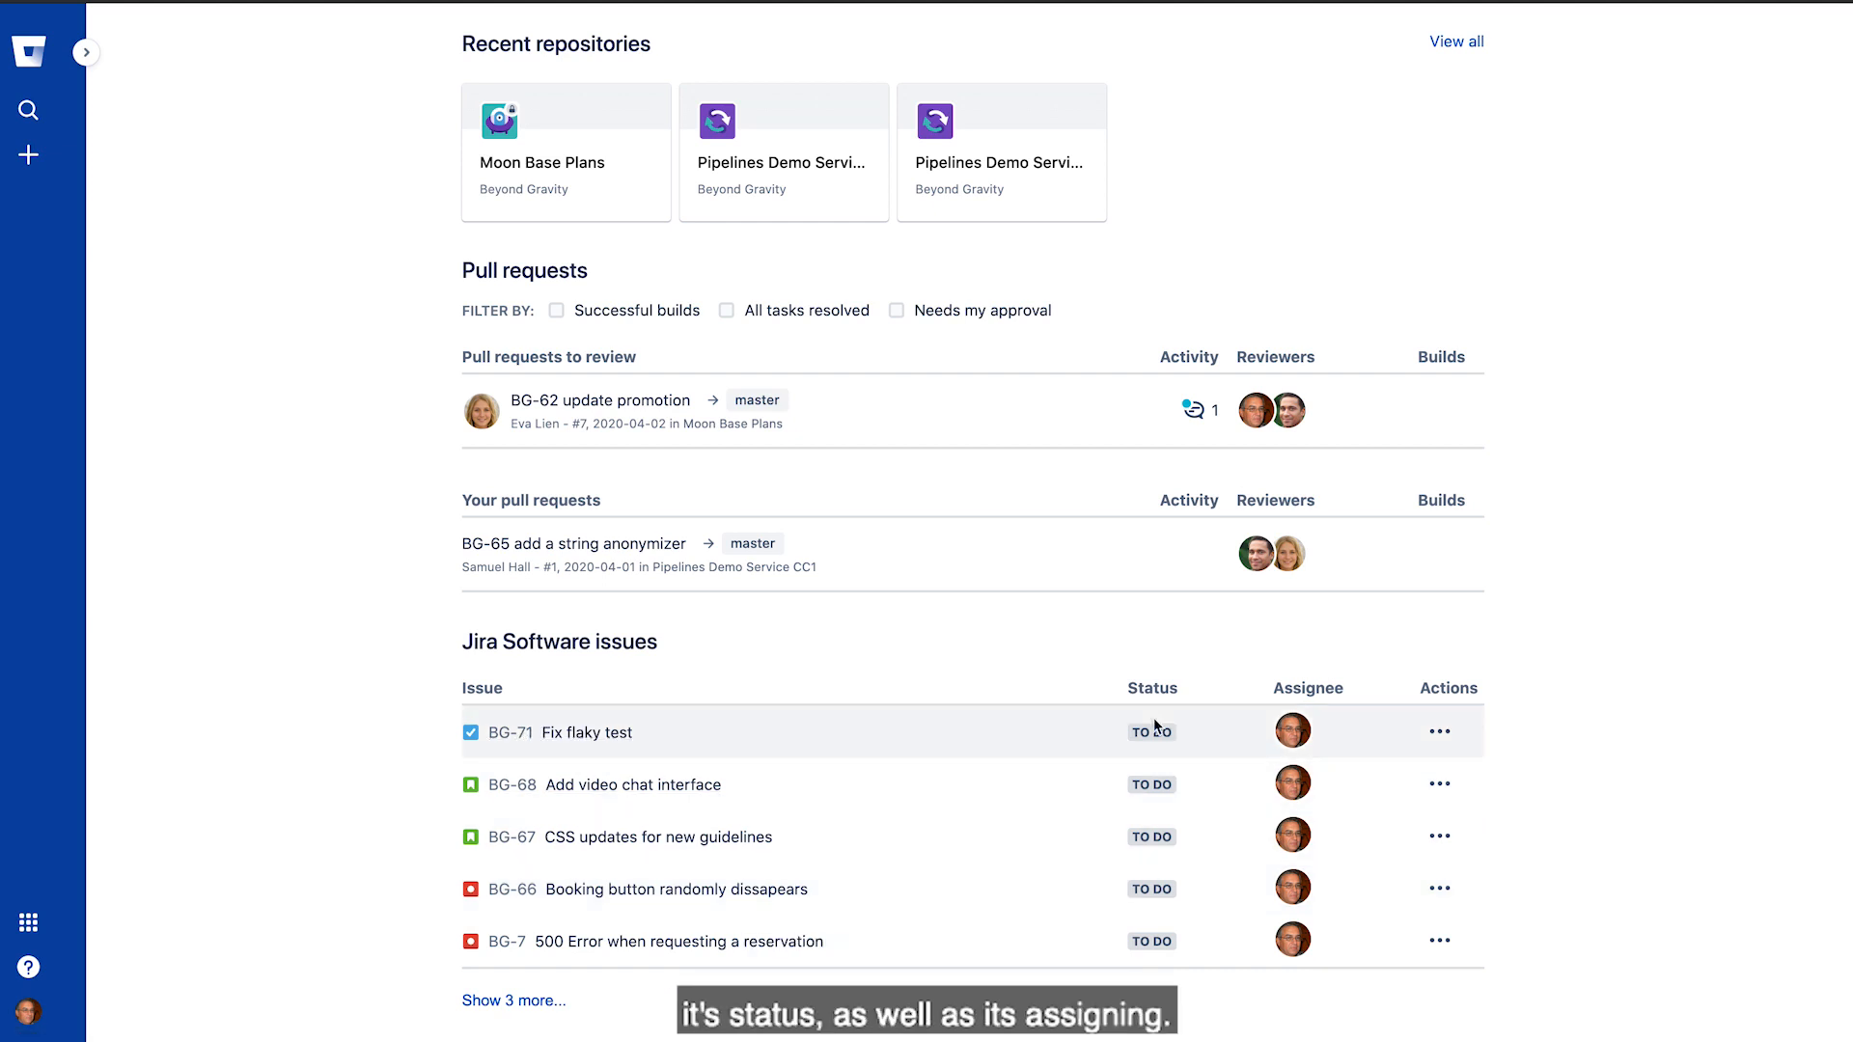
{"action": "mouse_move", "coordinate": [1291, 730]}
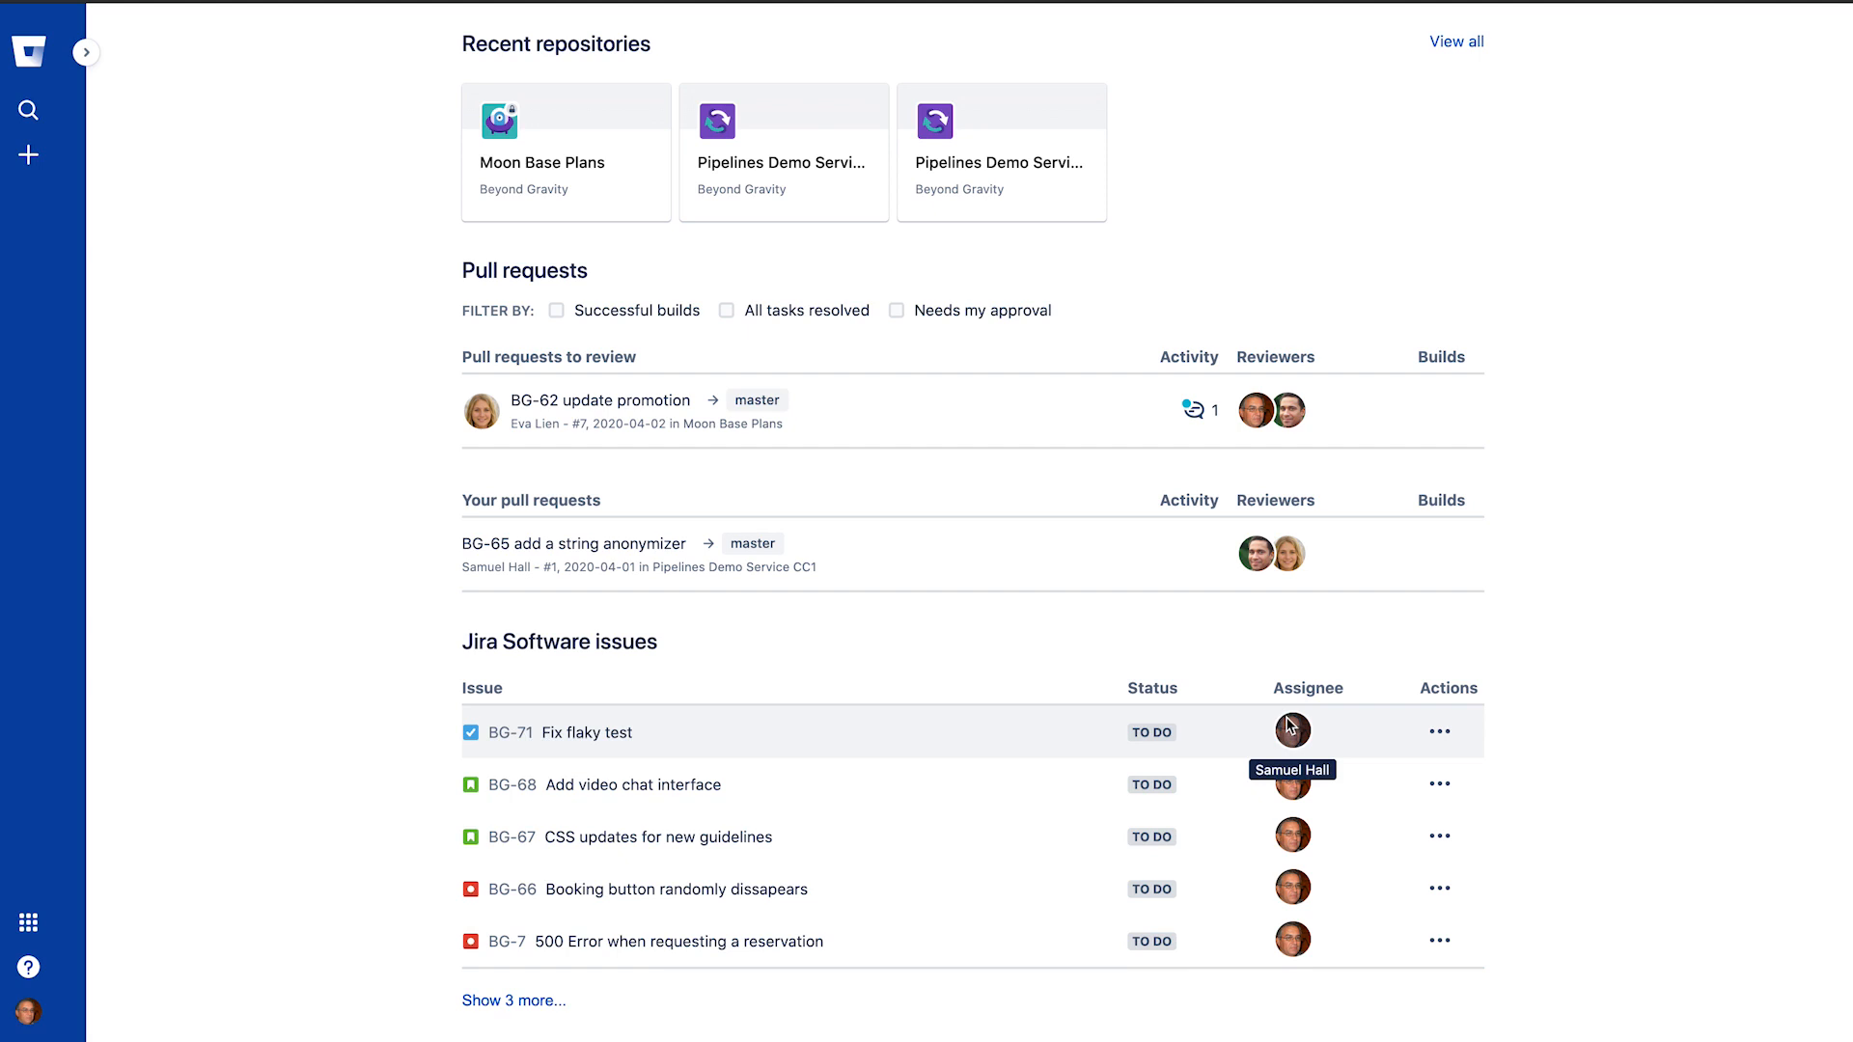
{"action": "mouse_move", "coordinate": [1023, 707]}
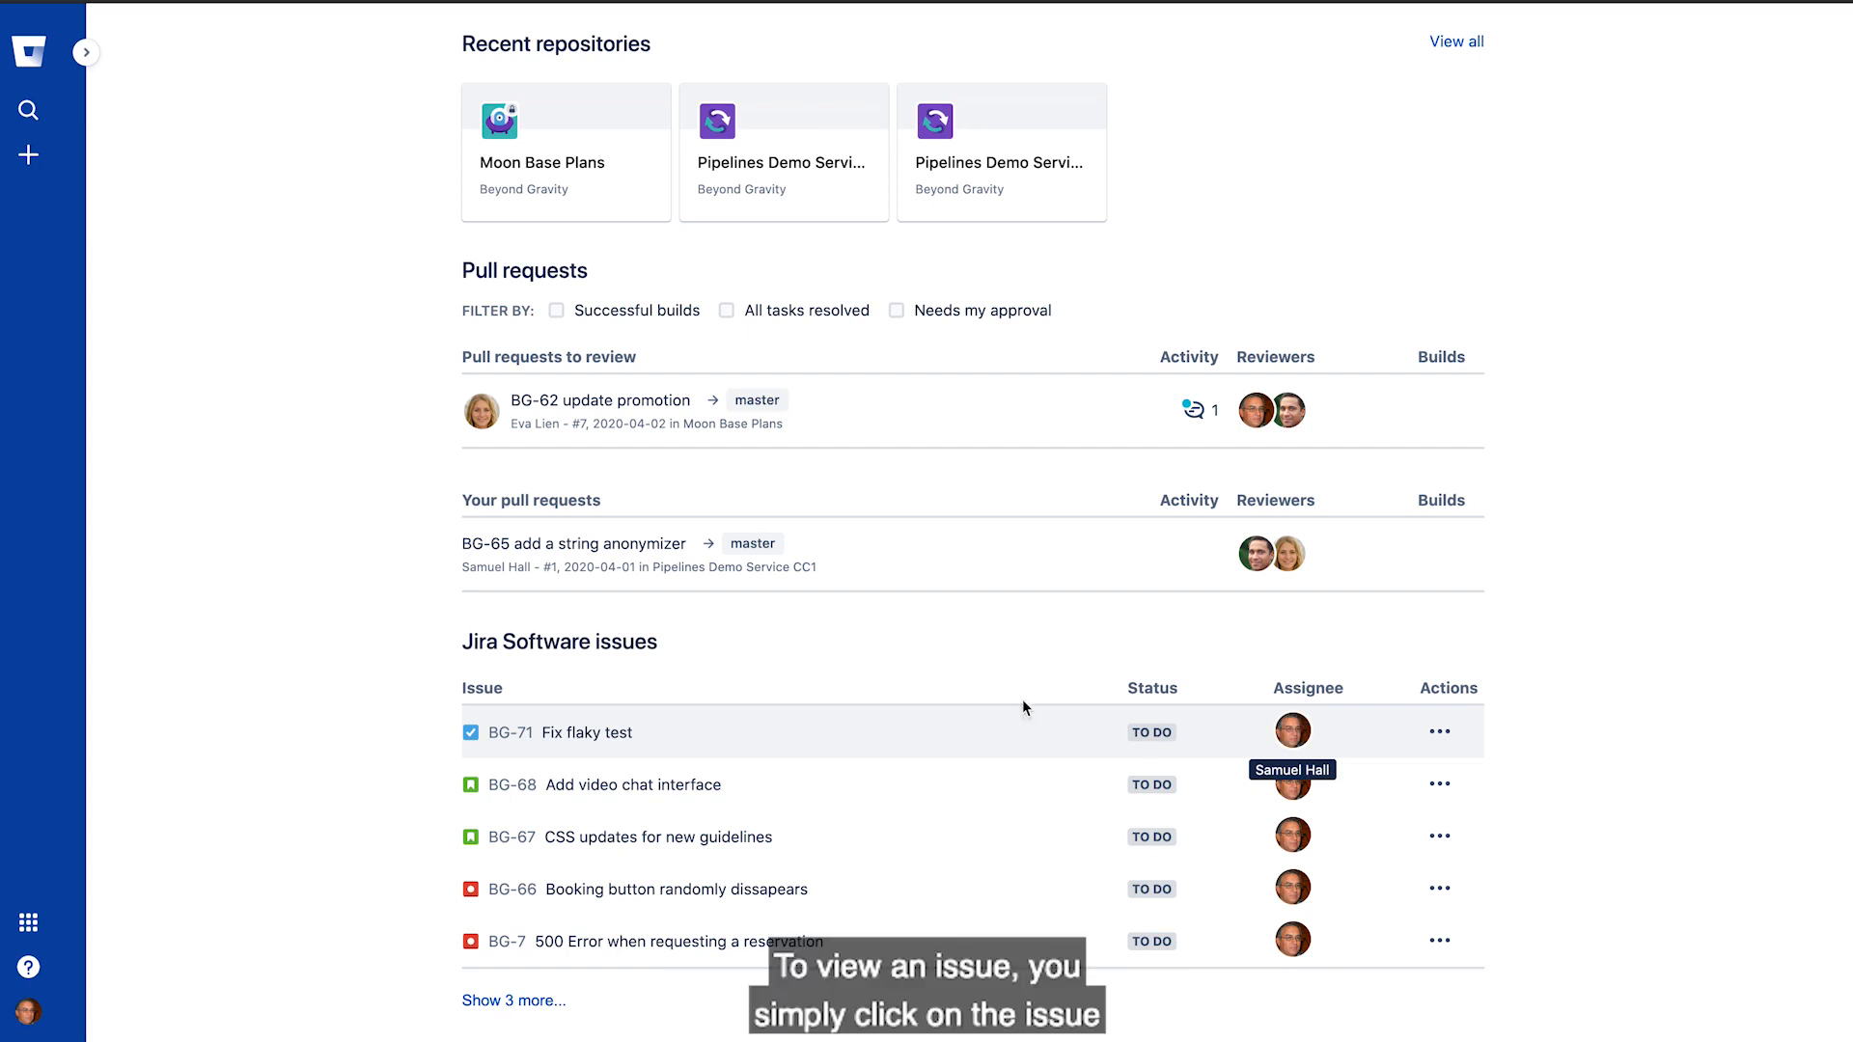
{"action": "mouse_move", "coordinate": [628, 675]}
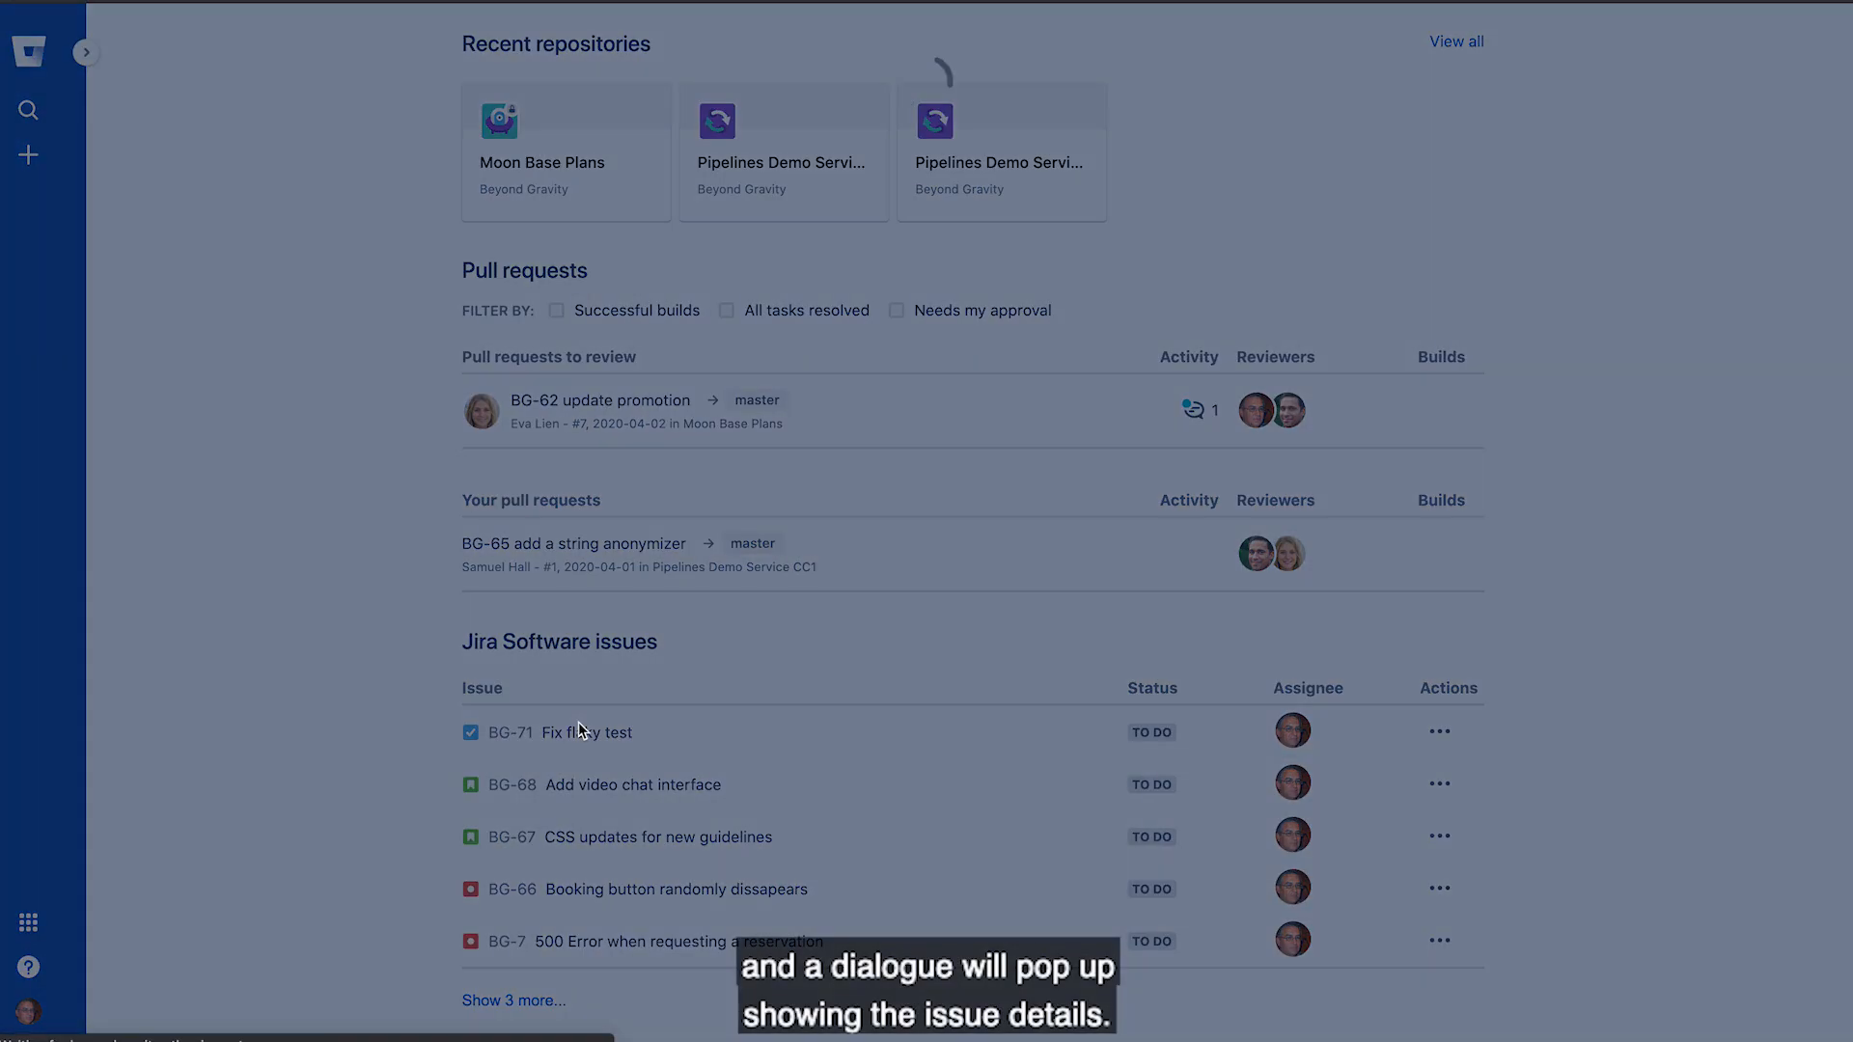
Open the BG-71 'Fix flaky test' issue dialog from the Jira issues list.
{"action": "left_click", "coordinate": [588, 732]}
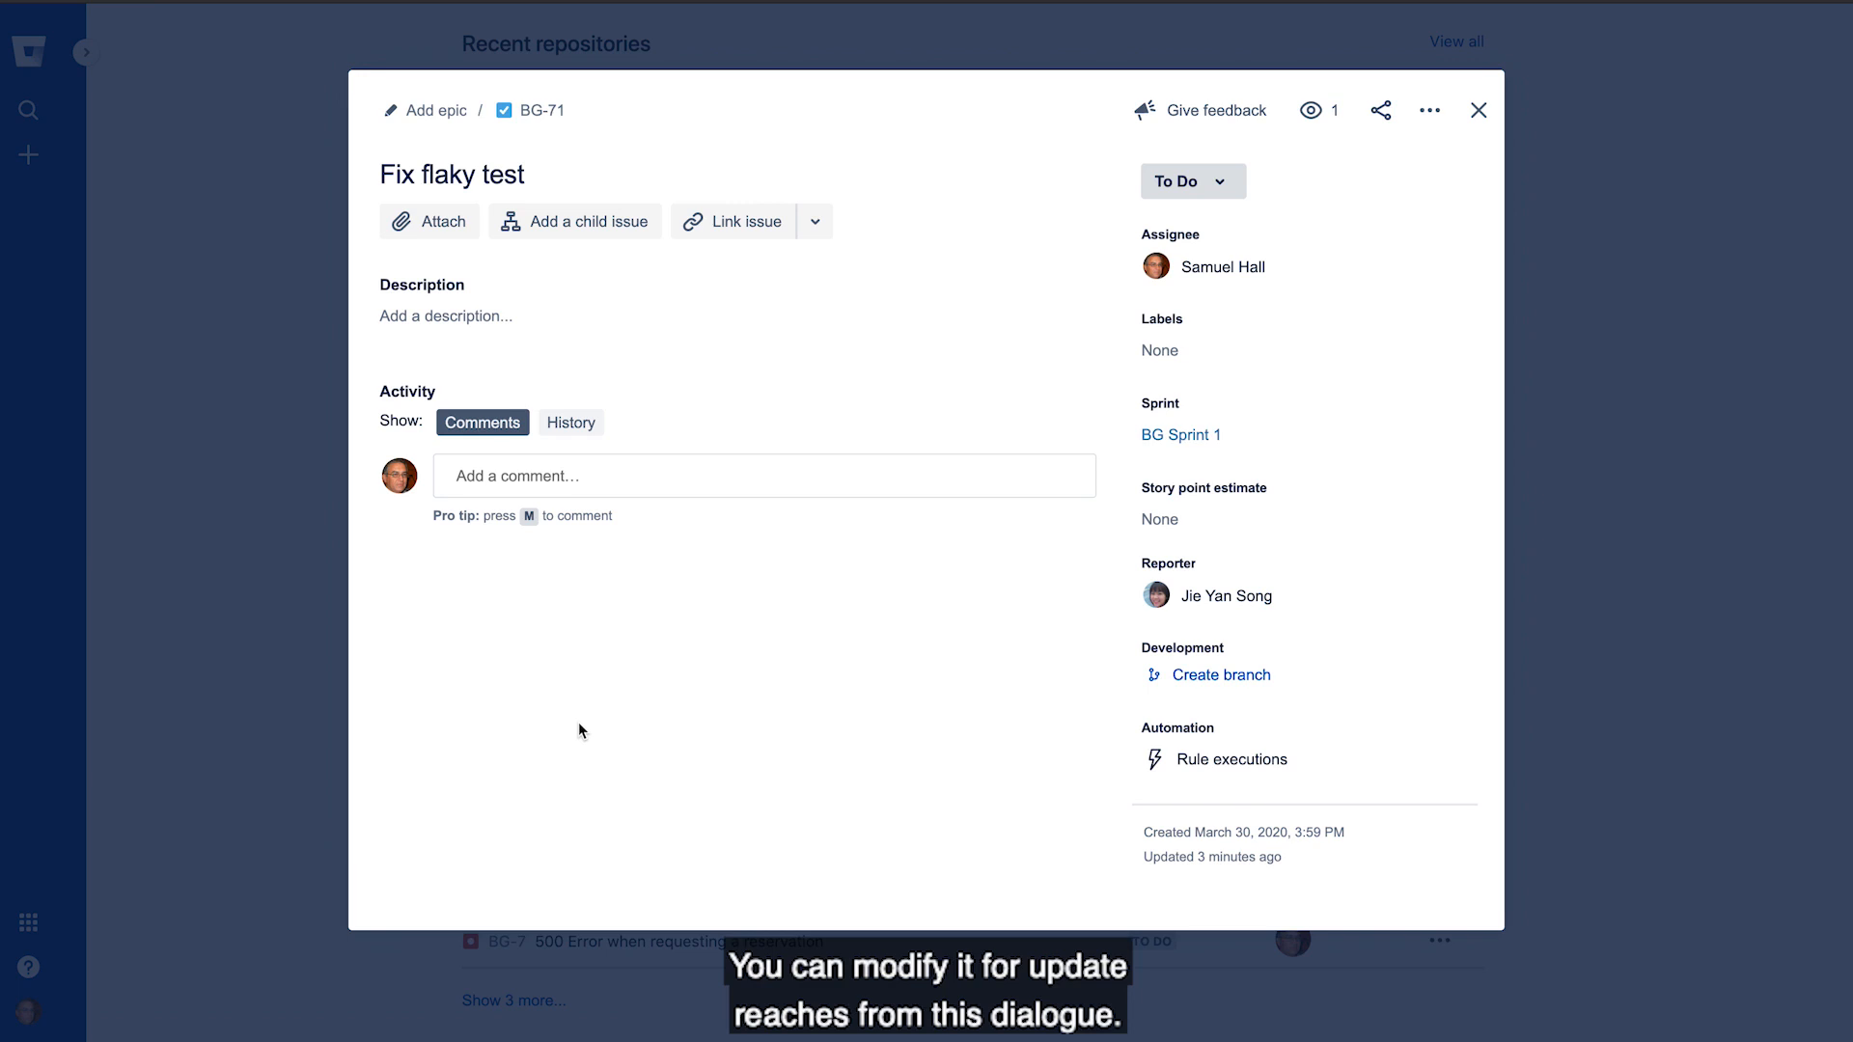
{"action": "left_click", "coordinate": [765, 474]}
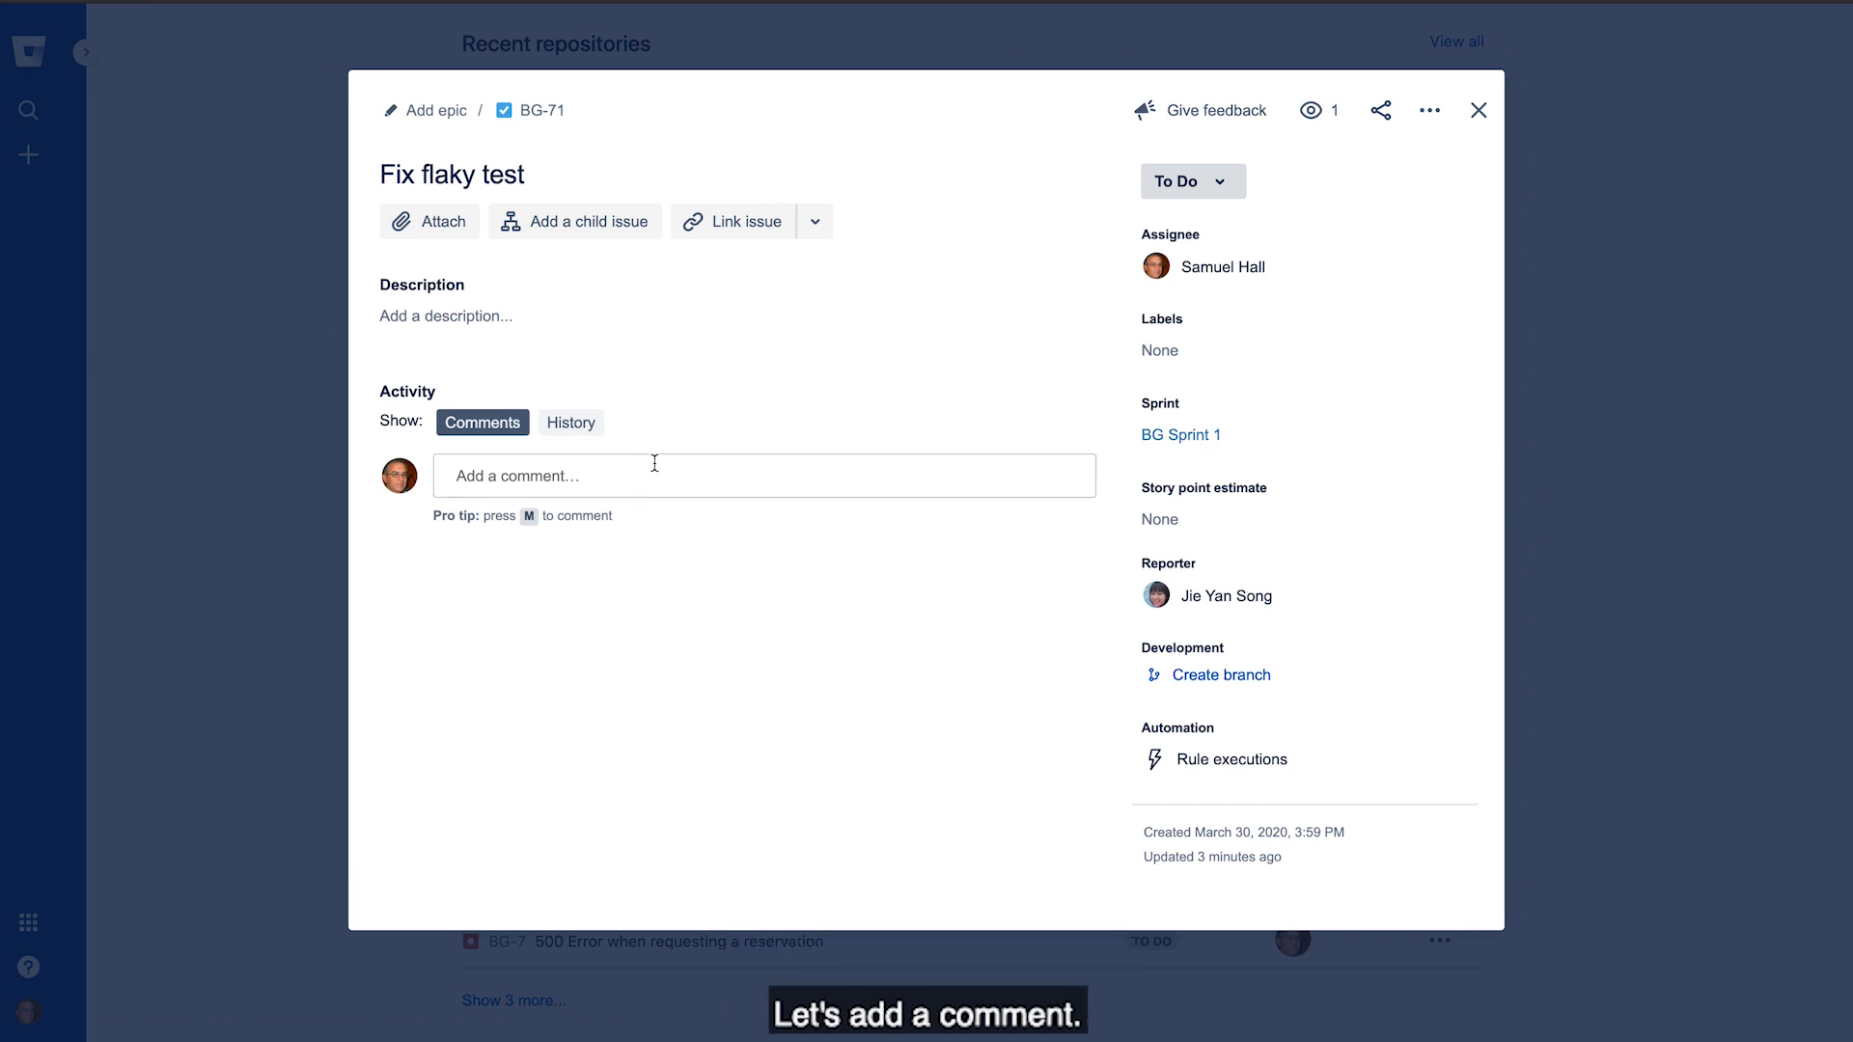
Post the comment 'This is a comment' on BG-71.
{"action": "left_click", "coordinate": [764, 475]}
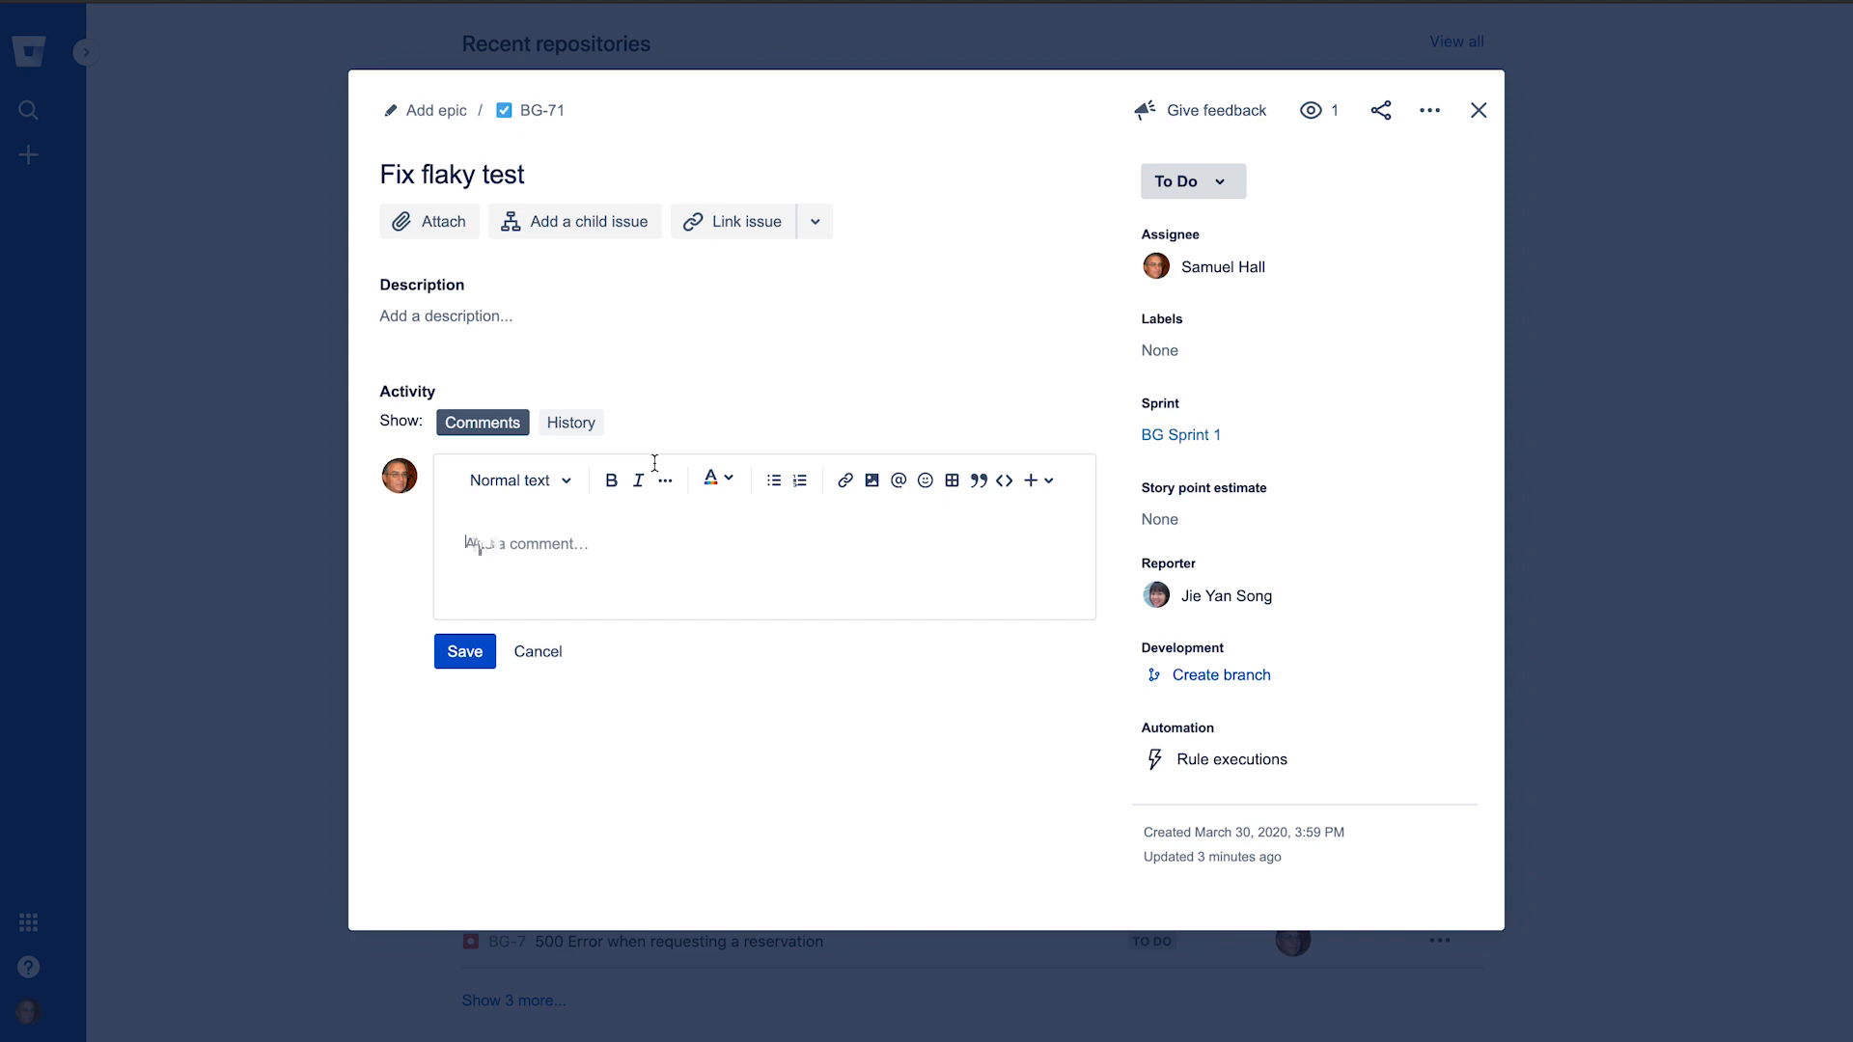
{"action": "type", "text": "This is a comment"}
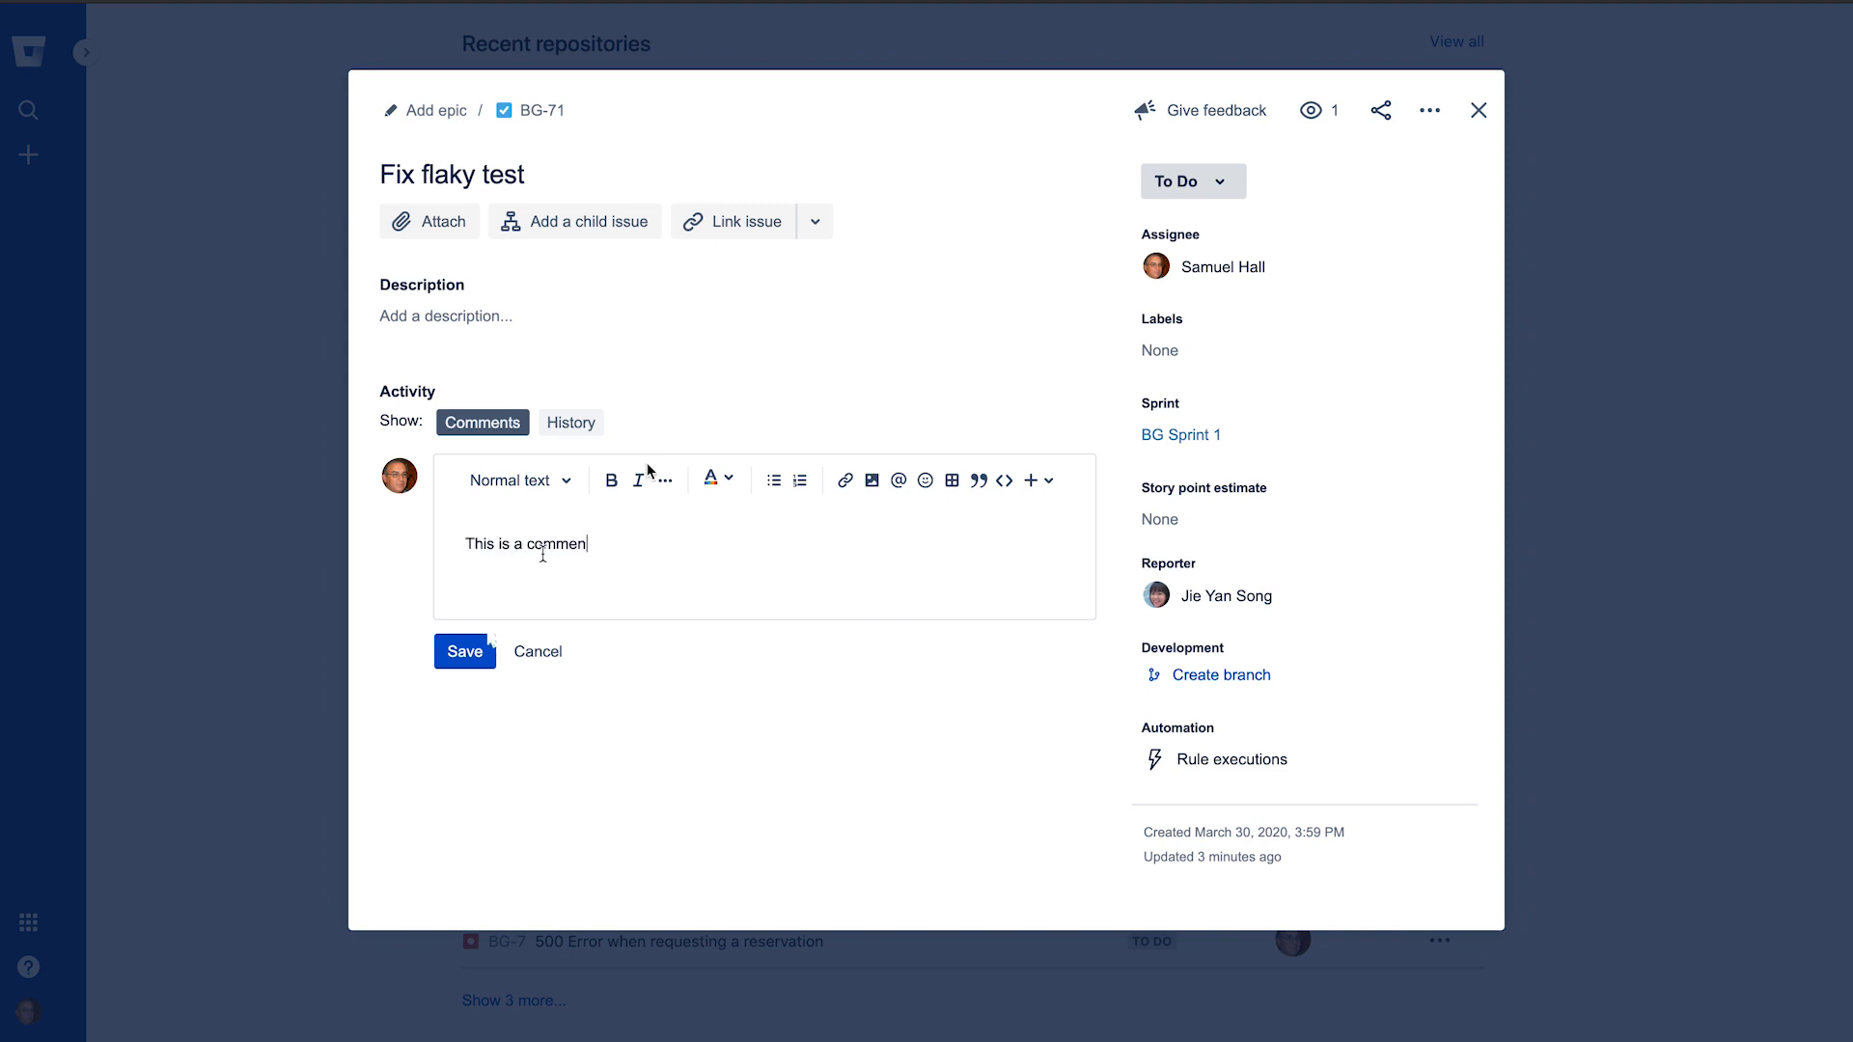
{"action": "left_click", "coordinate": [463, 651]}
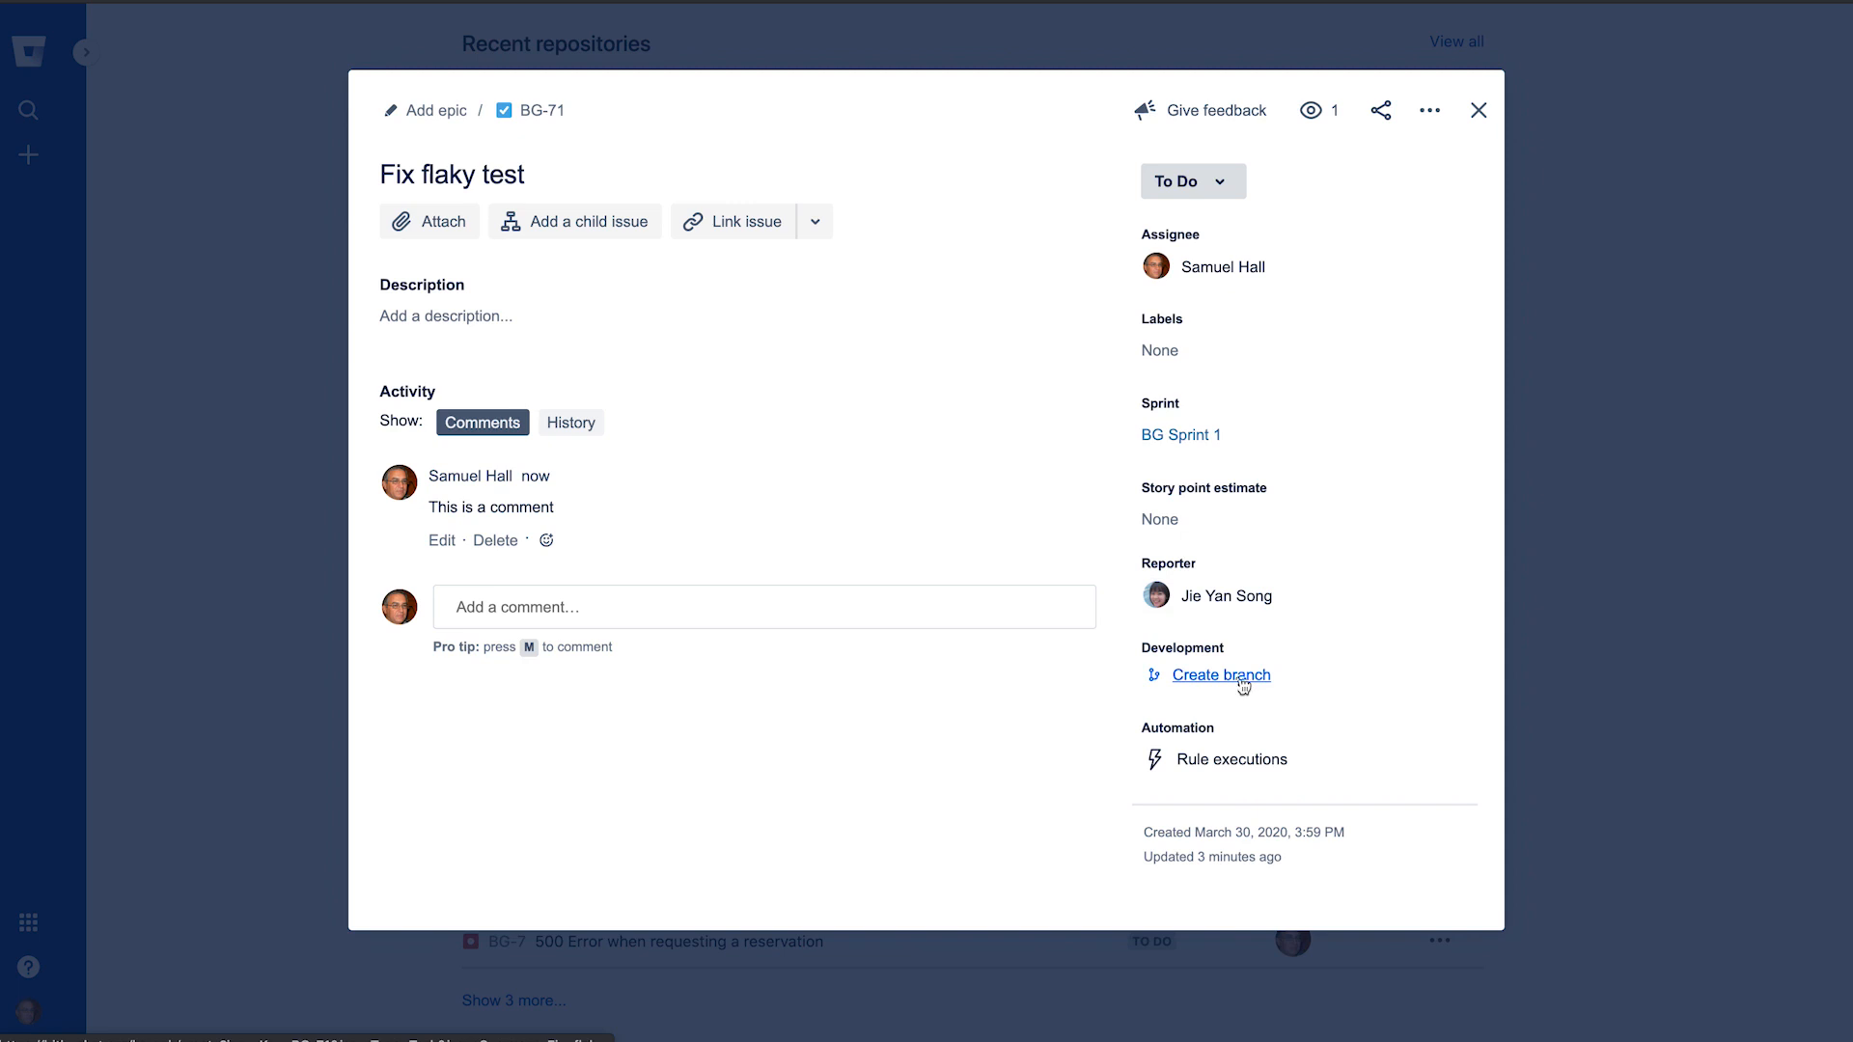
Create branch BG-71-fix-flaky-test from master in moon-base-plans.
{"action": "left_click", "coordinate": [1221, 674]}
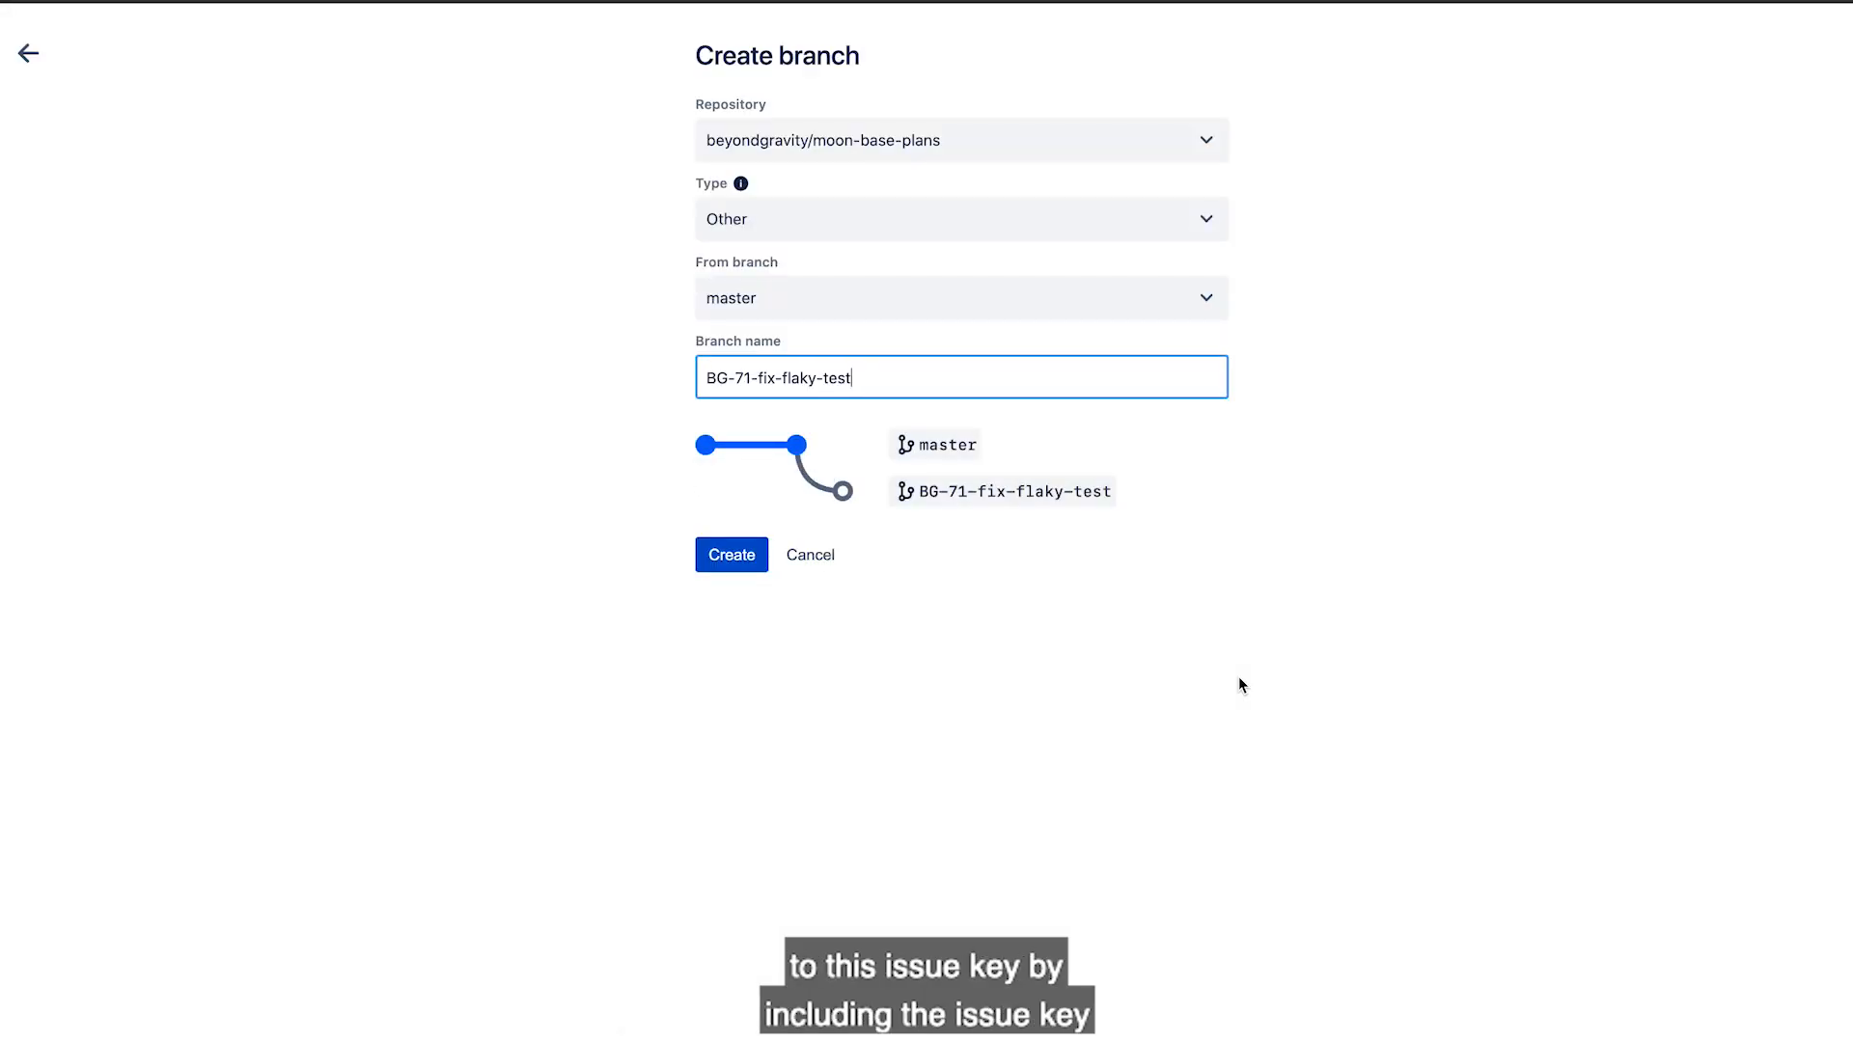
{"action": "mouse_move", "coordinate": [1207, 681]}
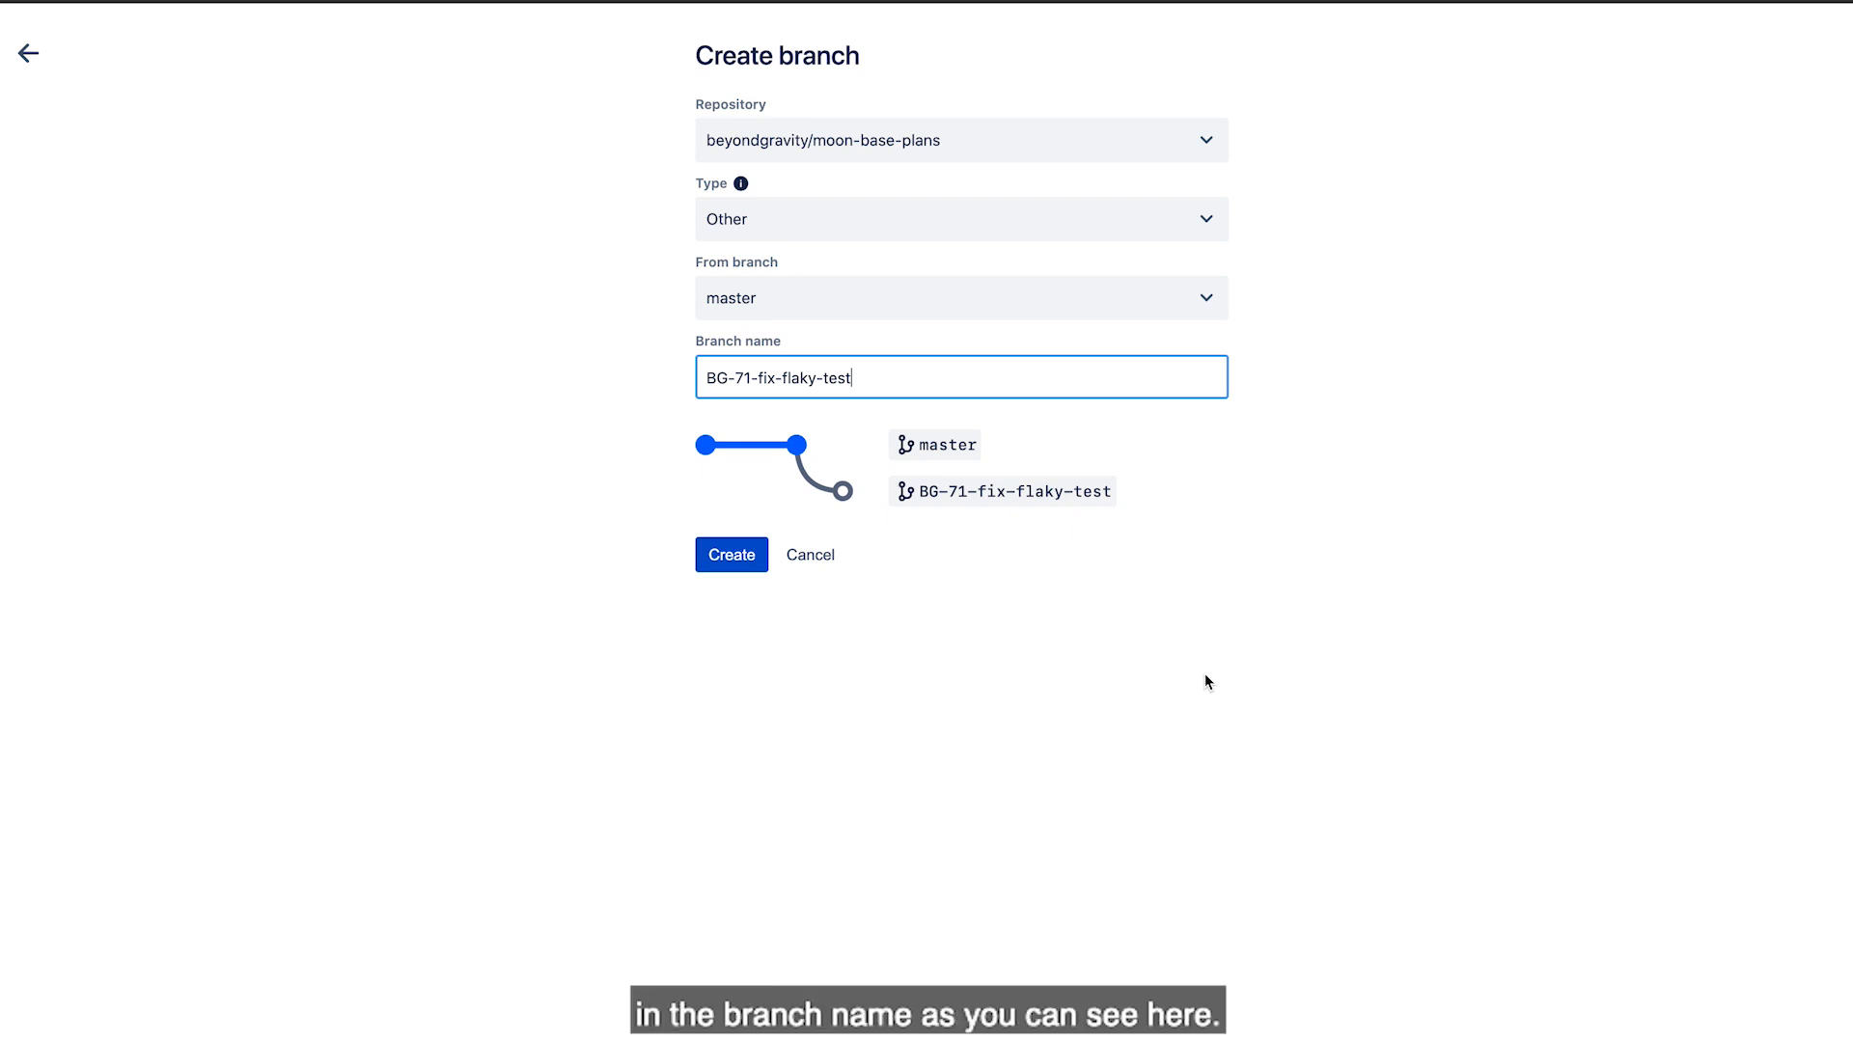
{"action": "mouse_move", "coordinate": [715, 370]}
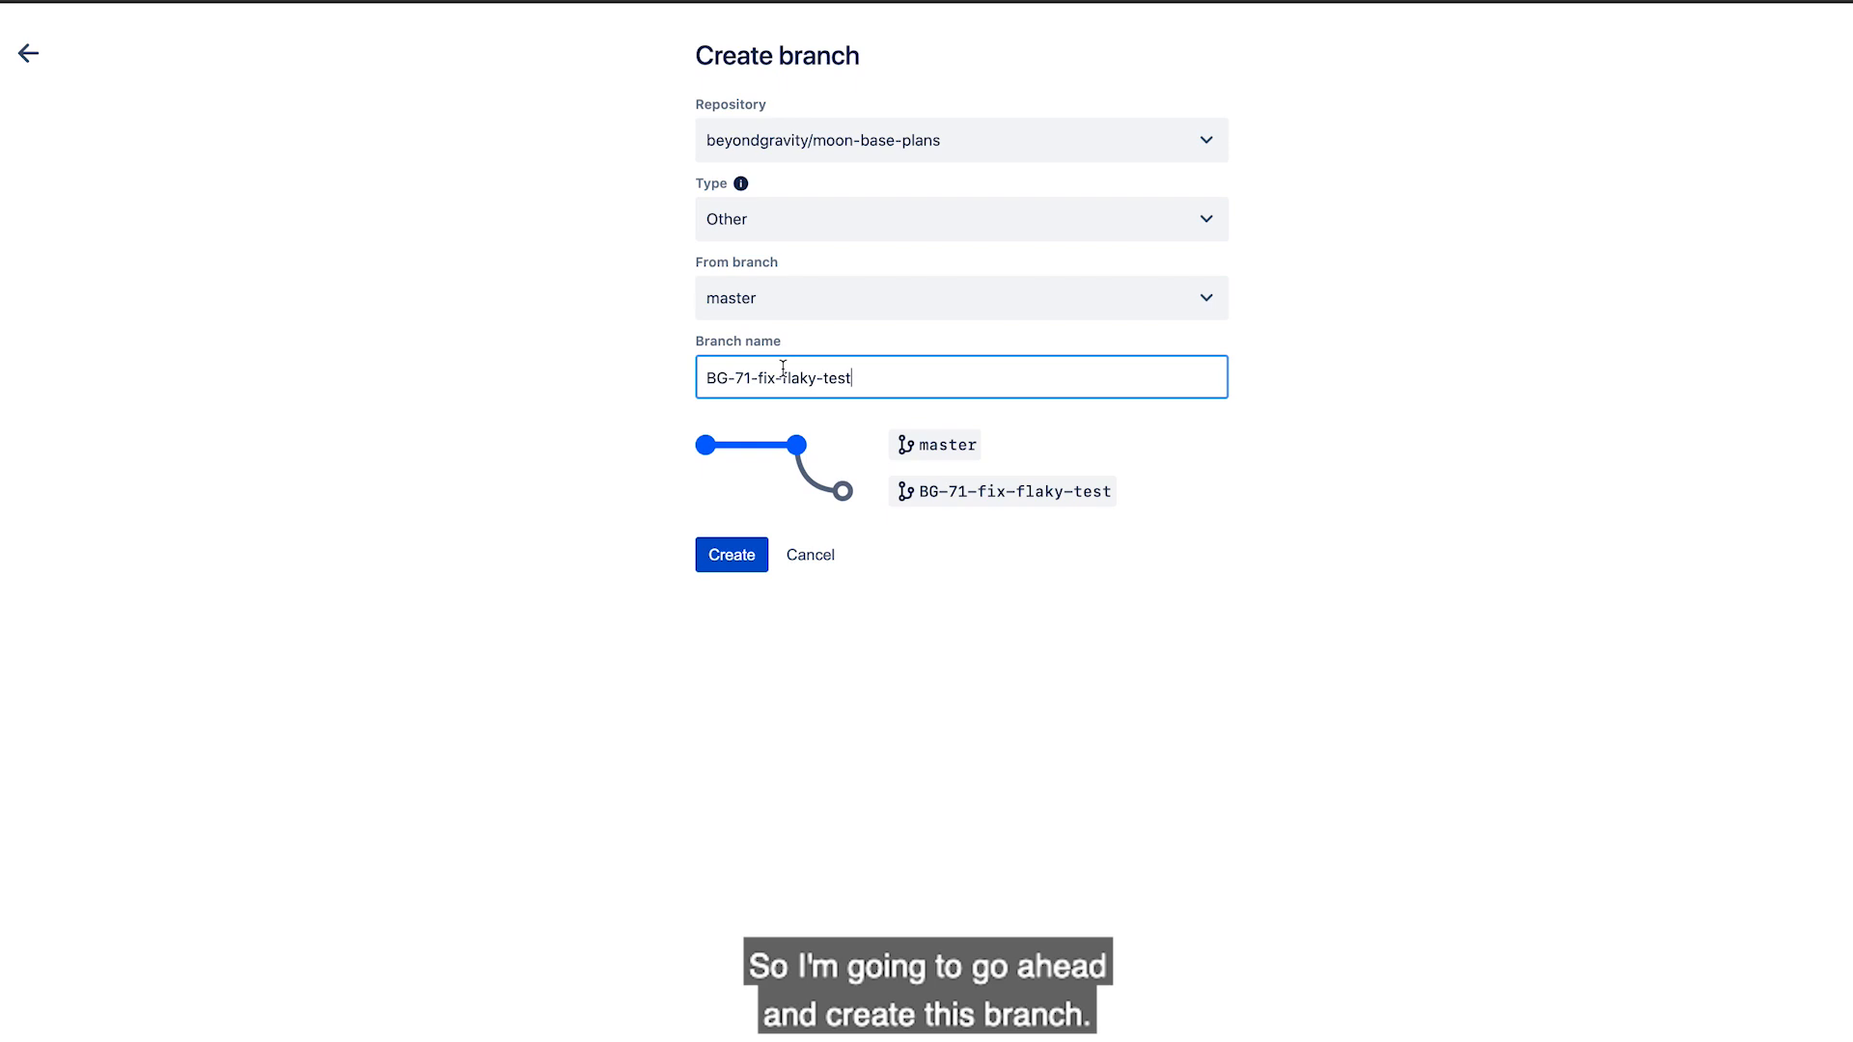
{"action": "left_click", "coordinate": [731, 554]}
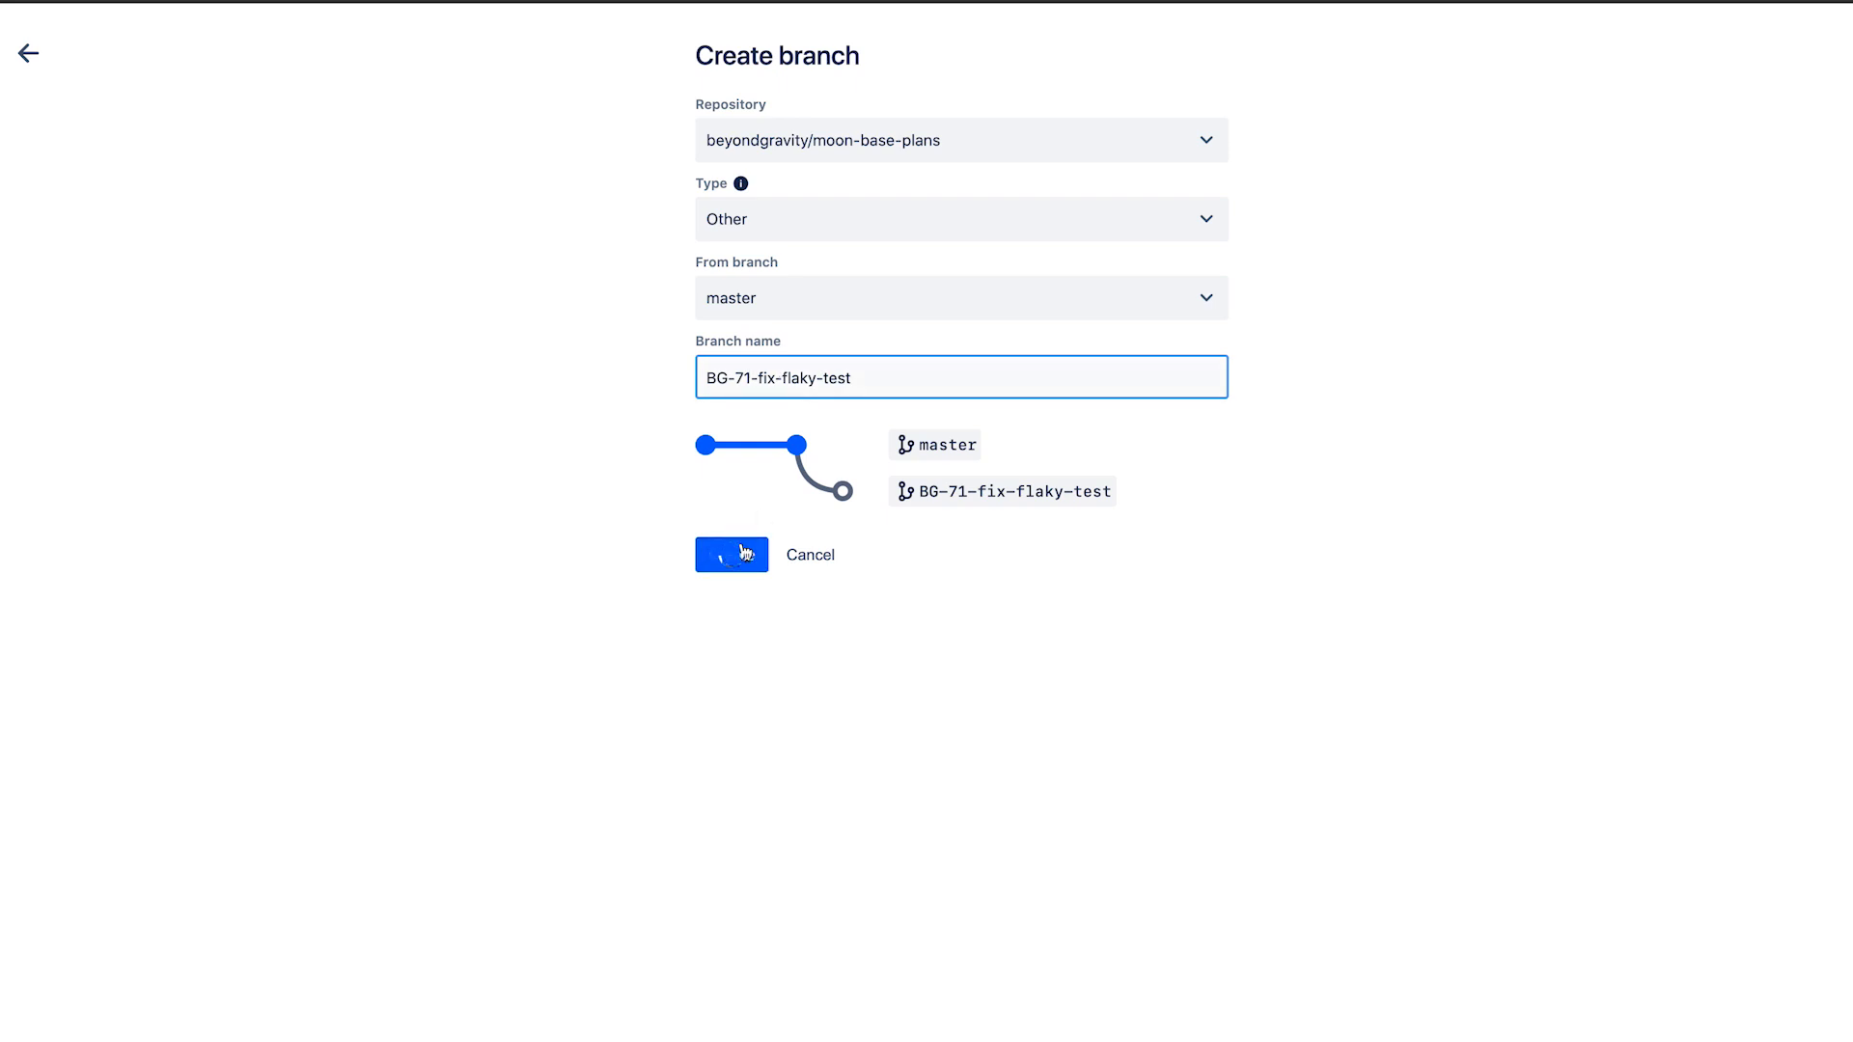
Load the BG-71-fix-flaky-test branch page showing the git checkout command.
{"action": "left_click", "coordinate": [731, 555]}
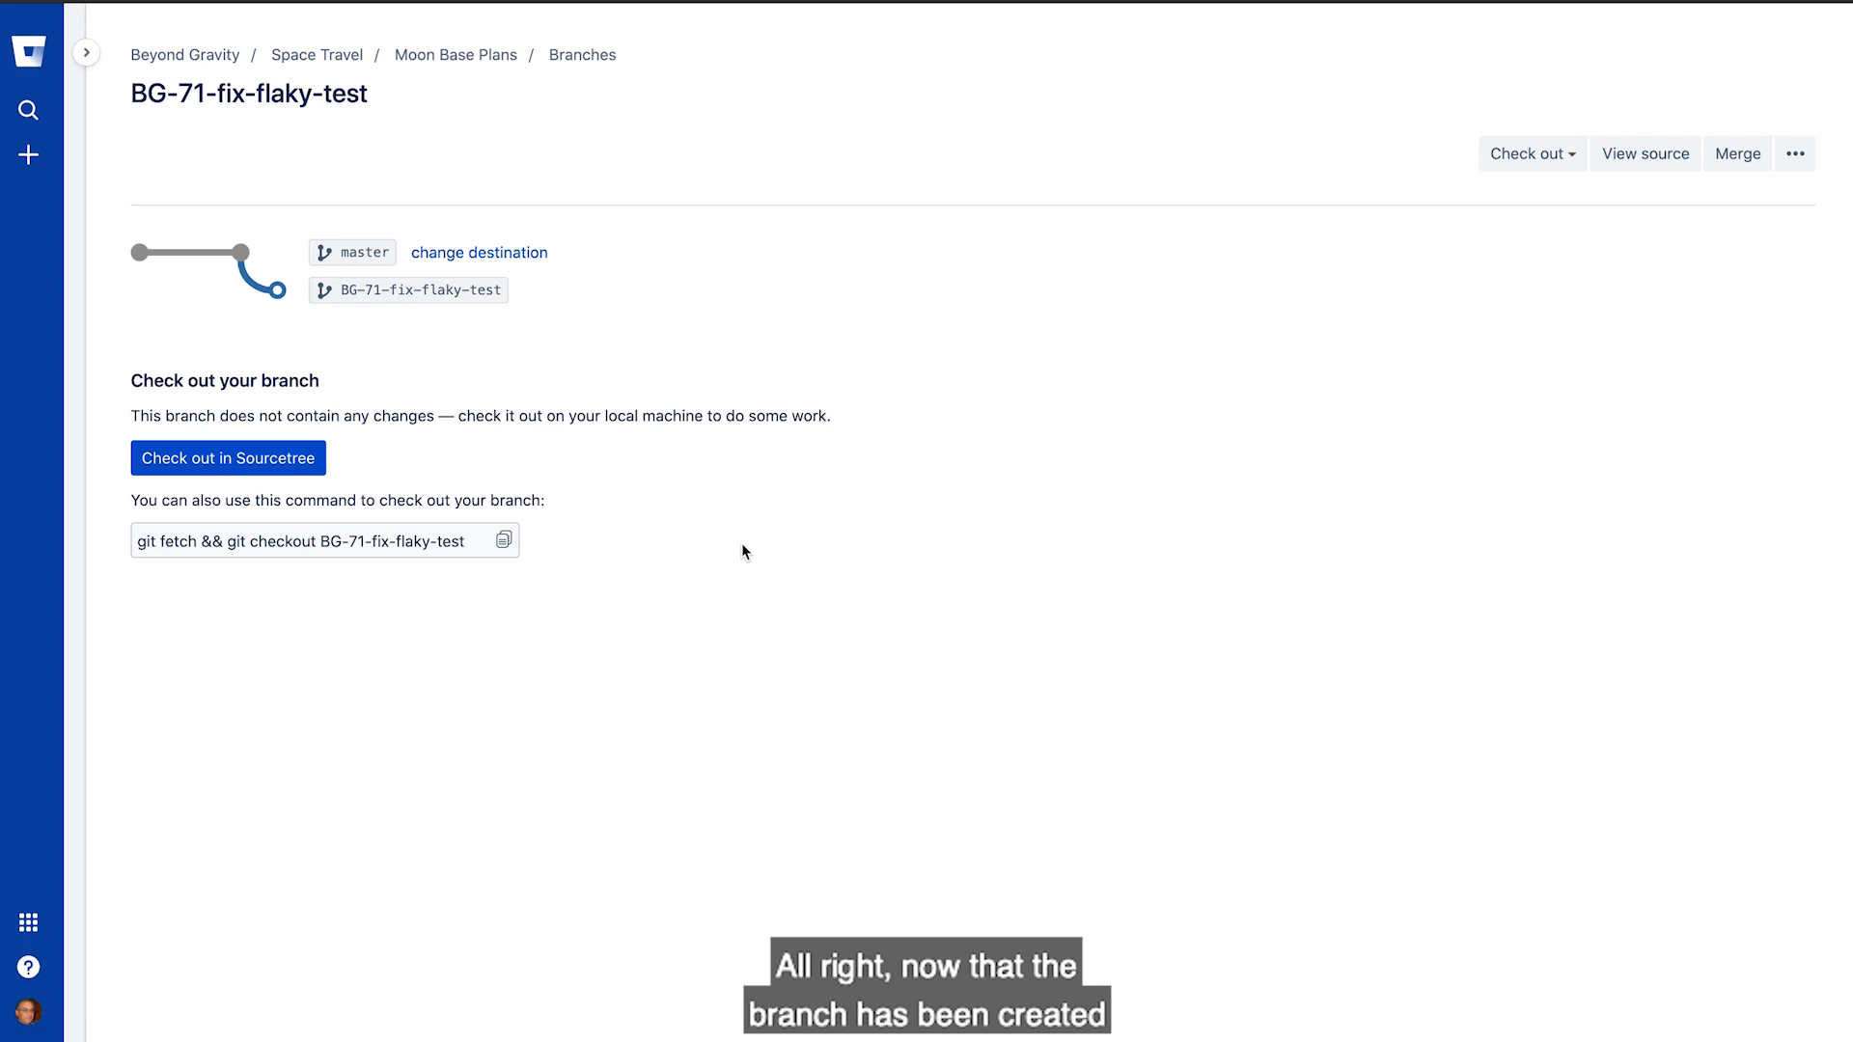
{"action": "mouse_move", "coordinate": [502, 542]}
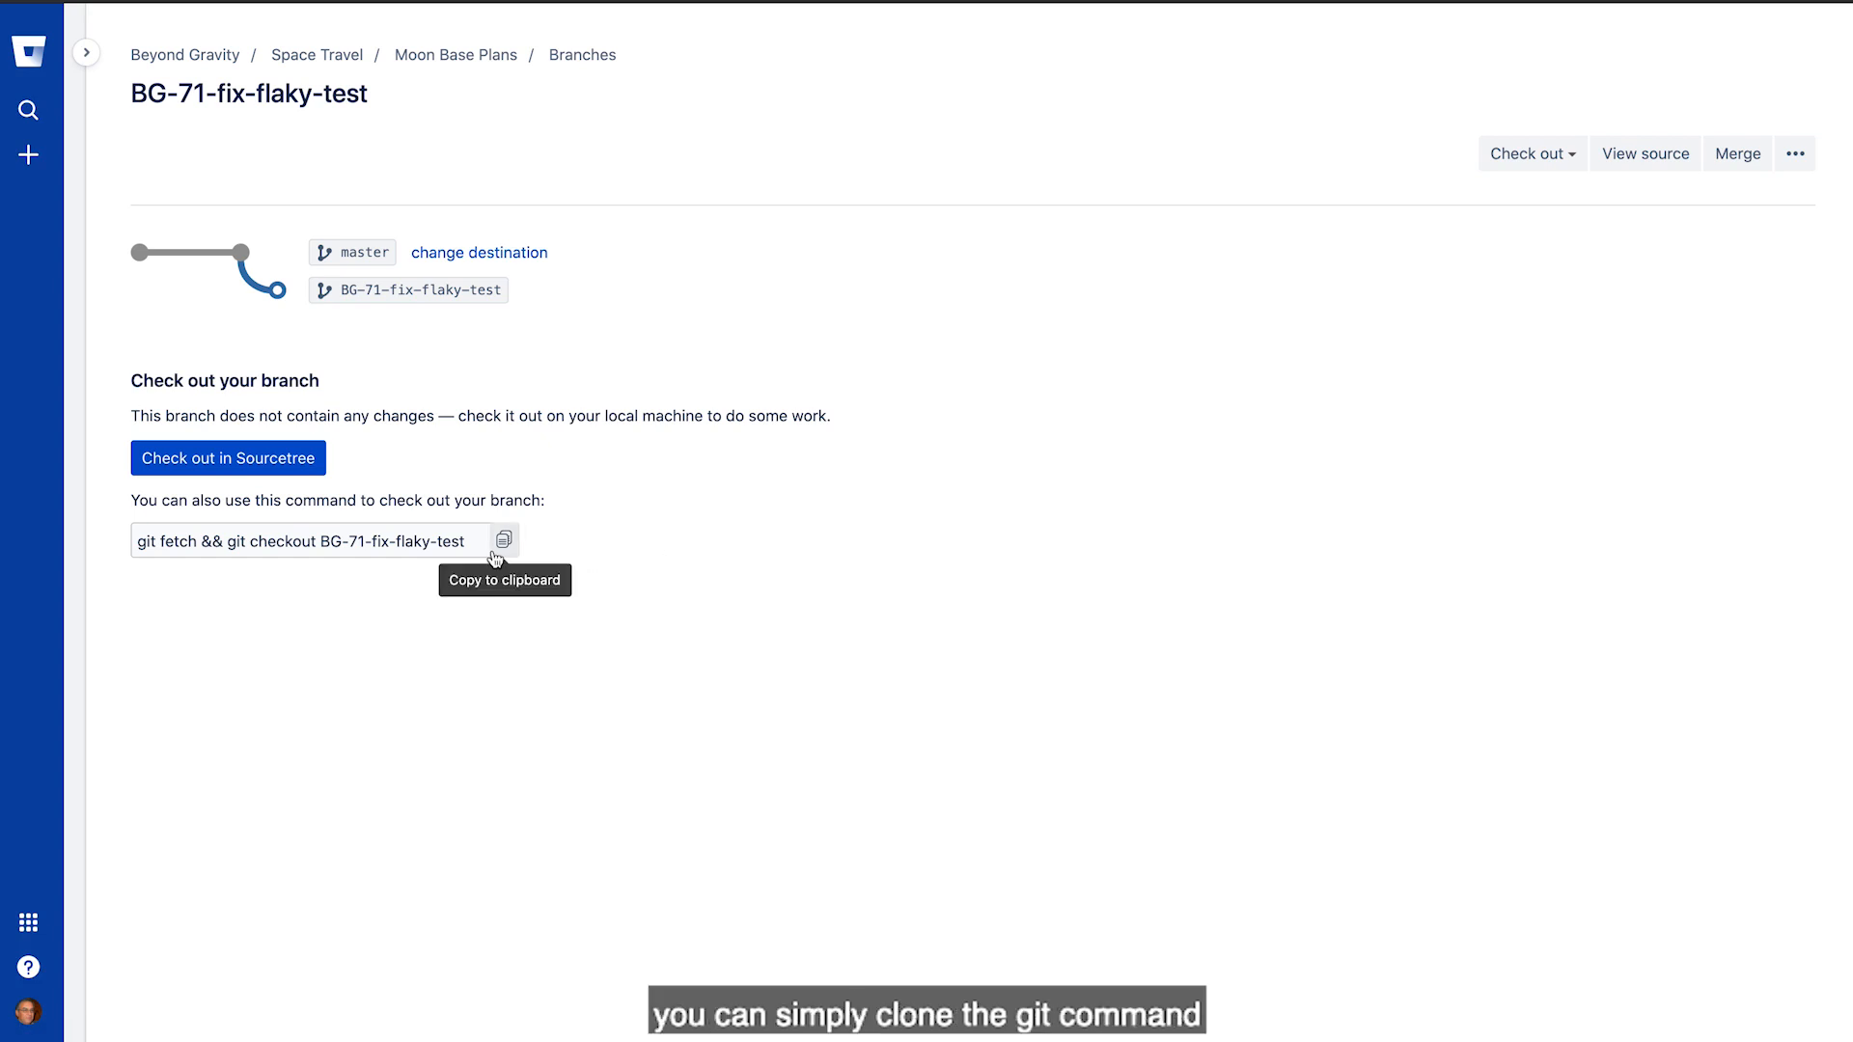
{"action": "mouse_move", "coordinate": [346, 541]}
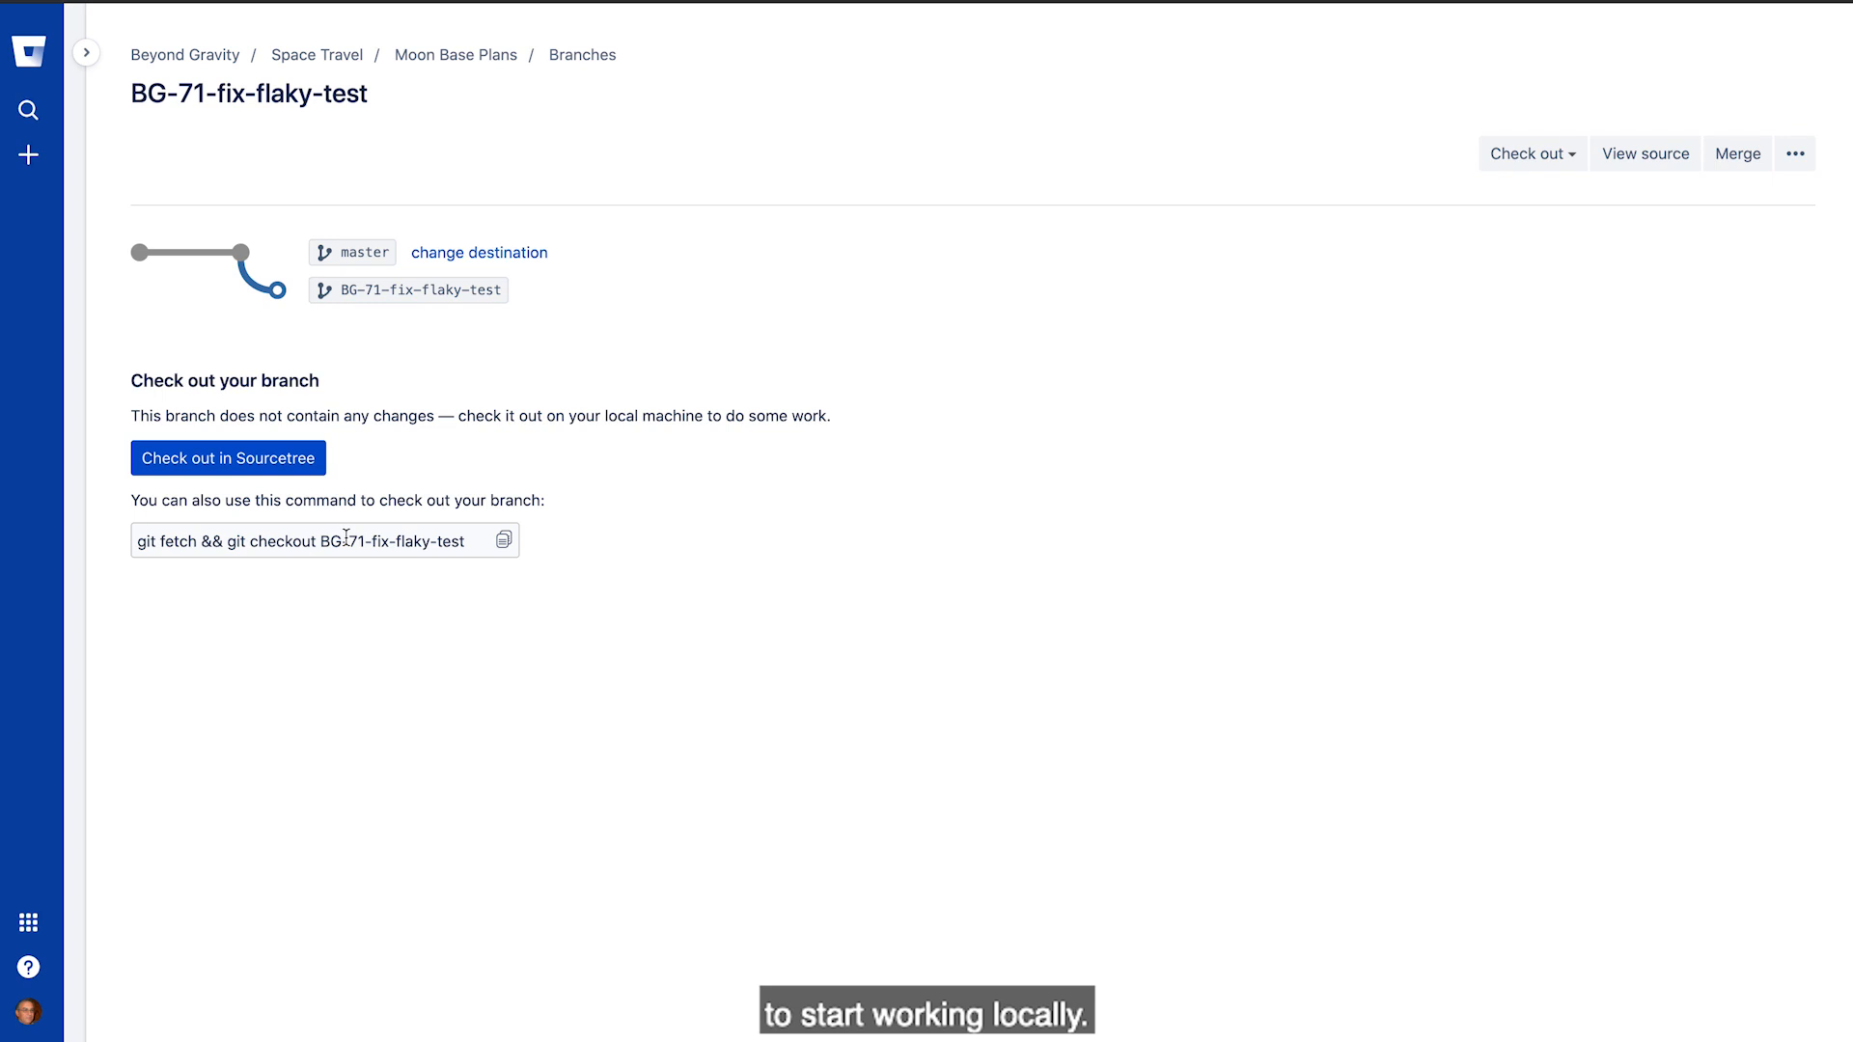
{"action": "mouse_move", "coordinate": [28, 49]}
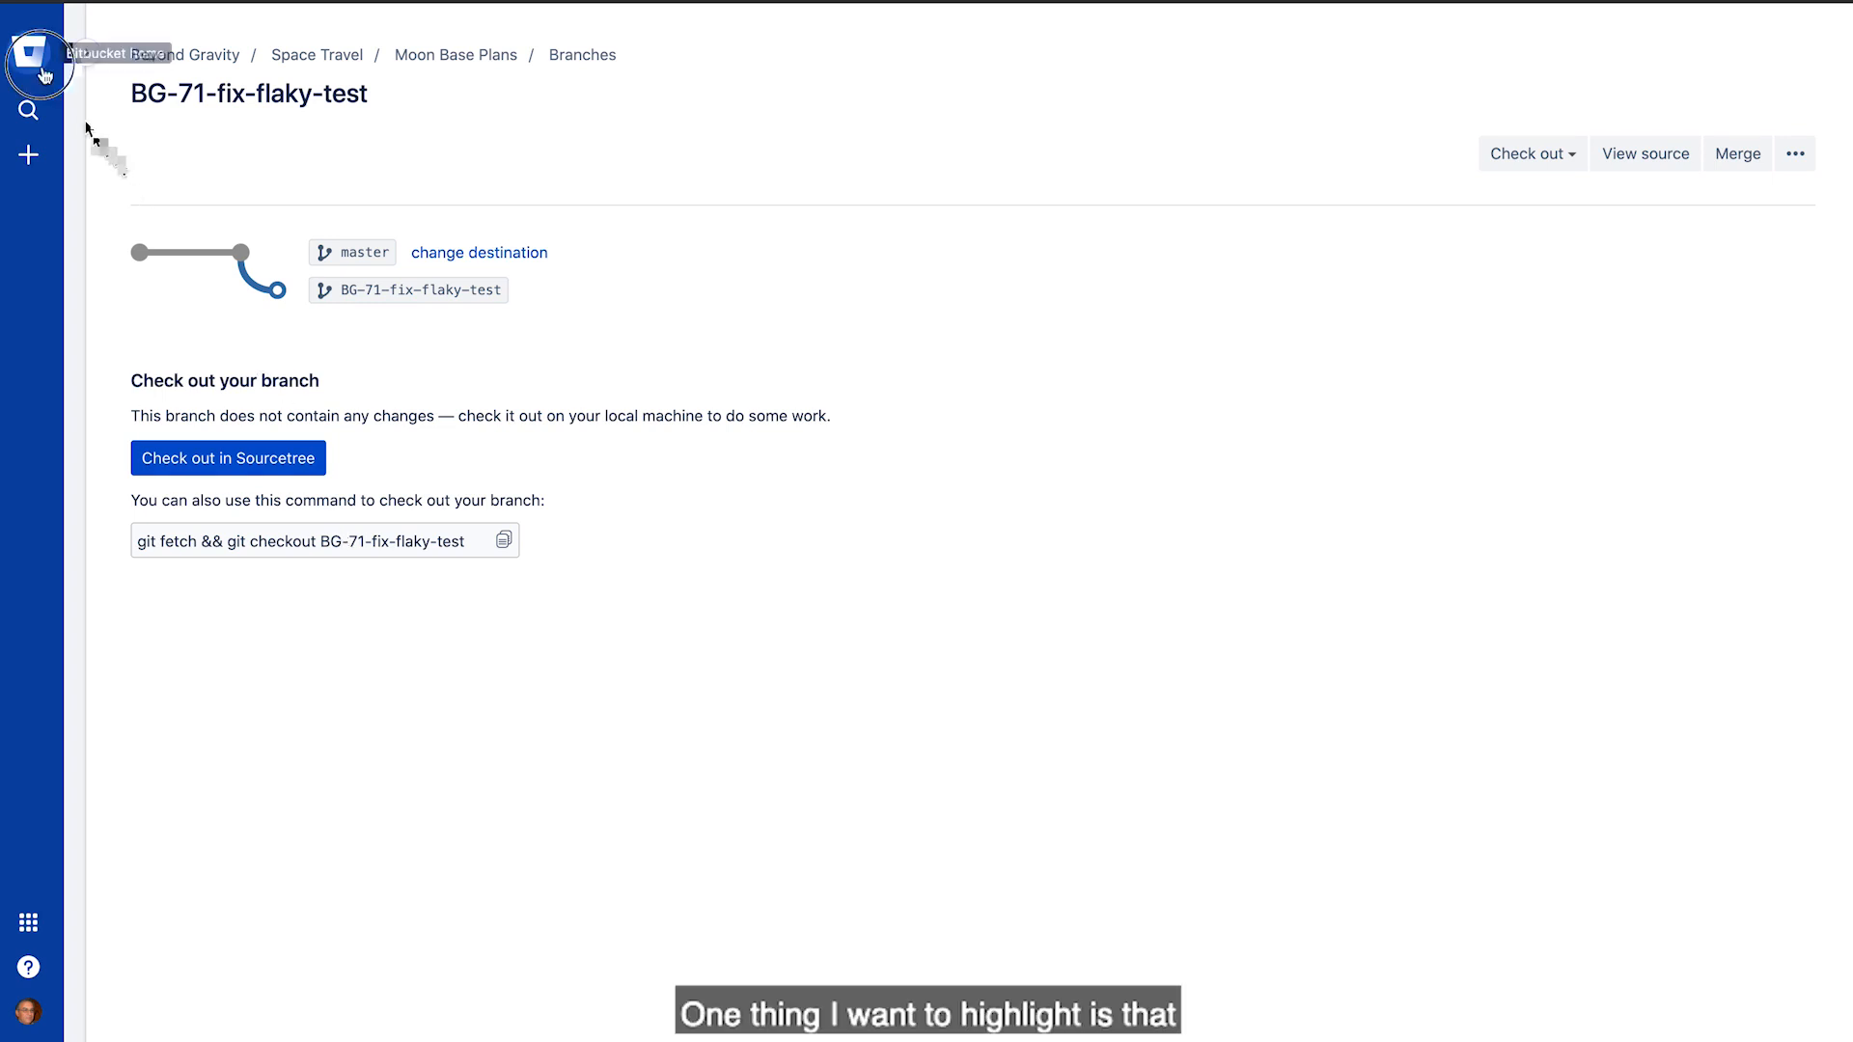
Go back to the Bitbucket dashboard to confirm BG-71 is In Progress.
{"action": "left_click", "coordinate": [28, 53]}
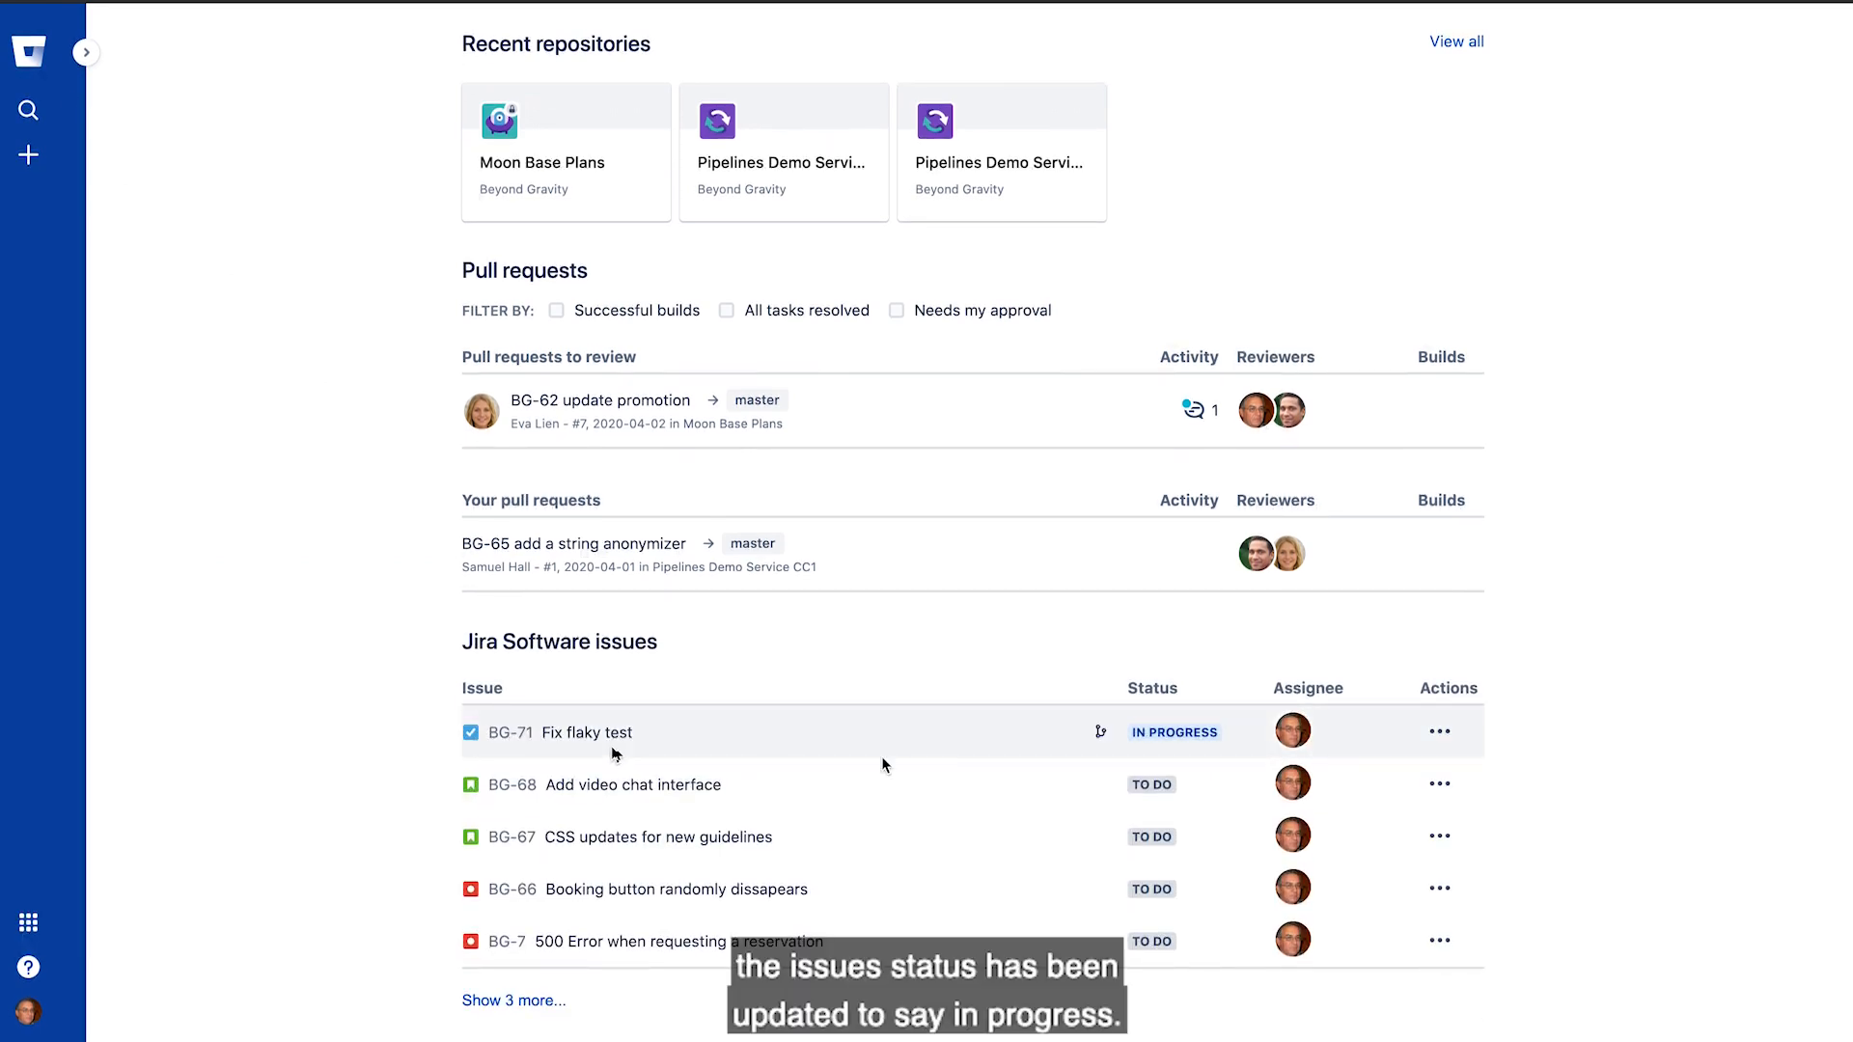
{"action": "mouse_move", "coordinate": [1173, 731]}
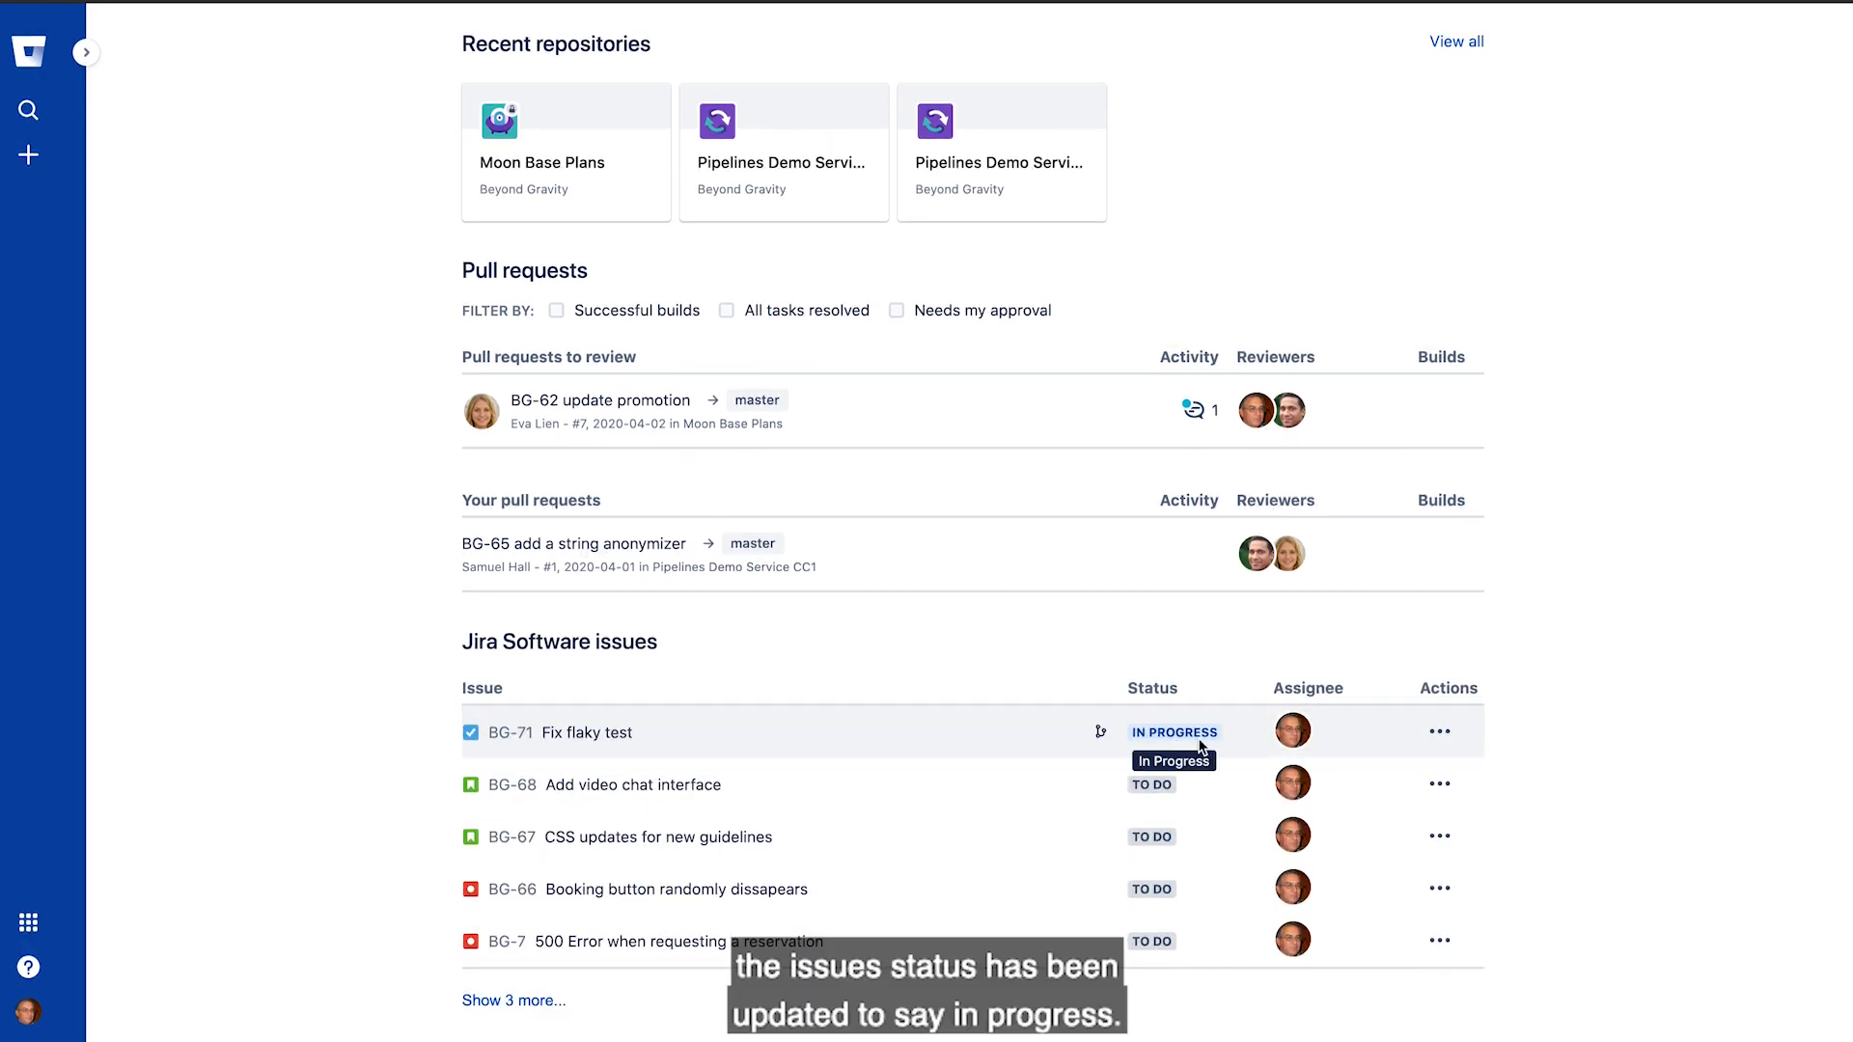